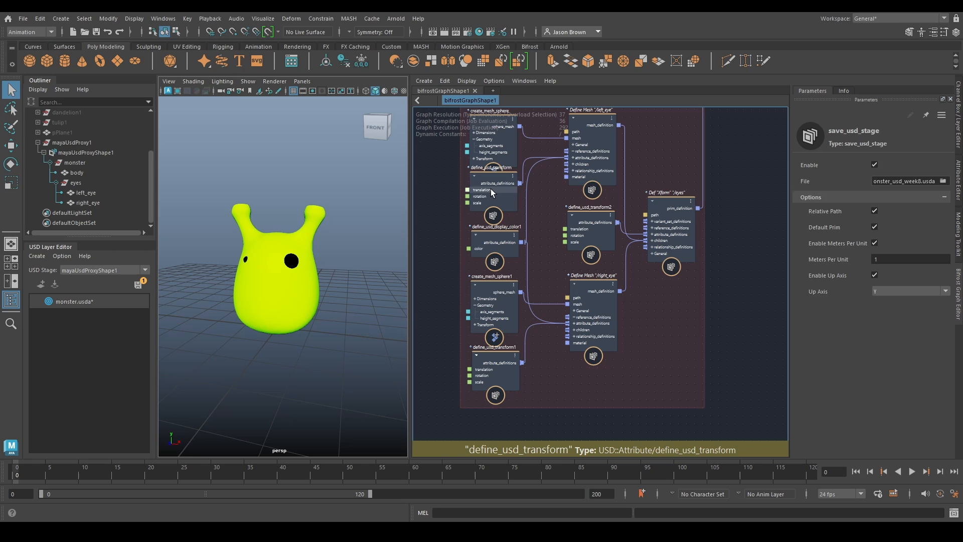
# - Set the eye's define_usd_transform1 scale to 0.1 on all axes
pyautogui.click(493, 178)
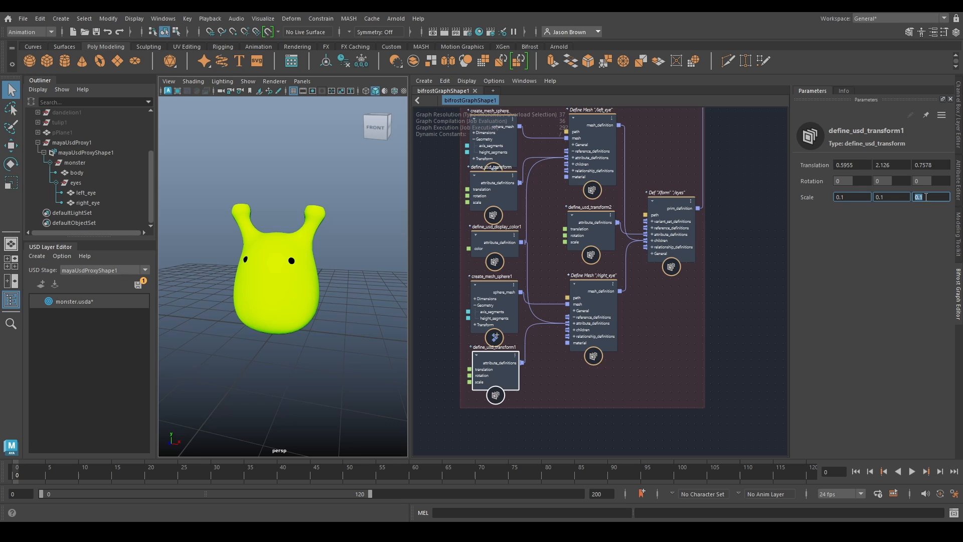
pyautogui.press('enter')
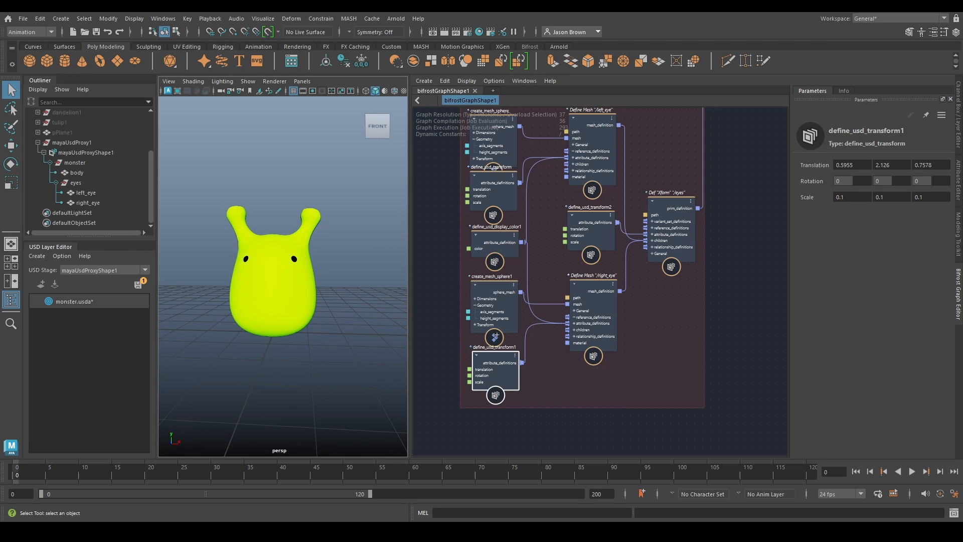
pyautogui.moveTo(238, 290)
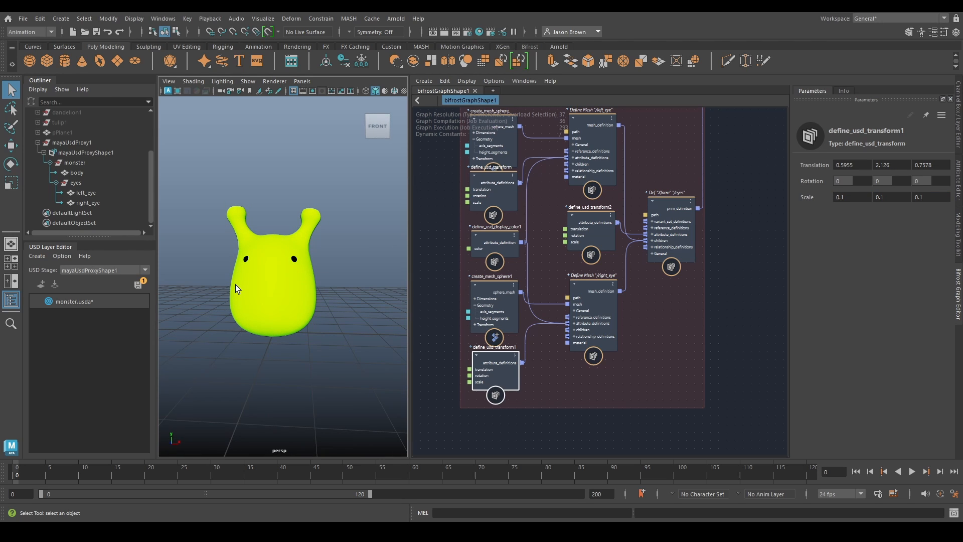
pyautogui.moveTo(194, 301)
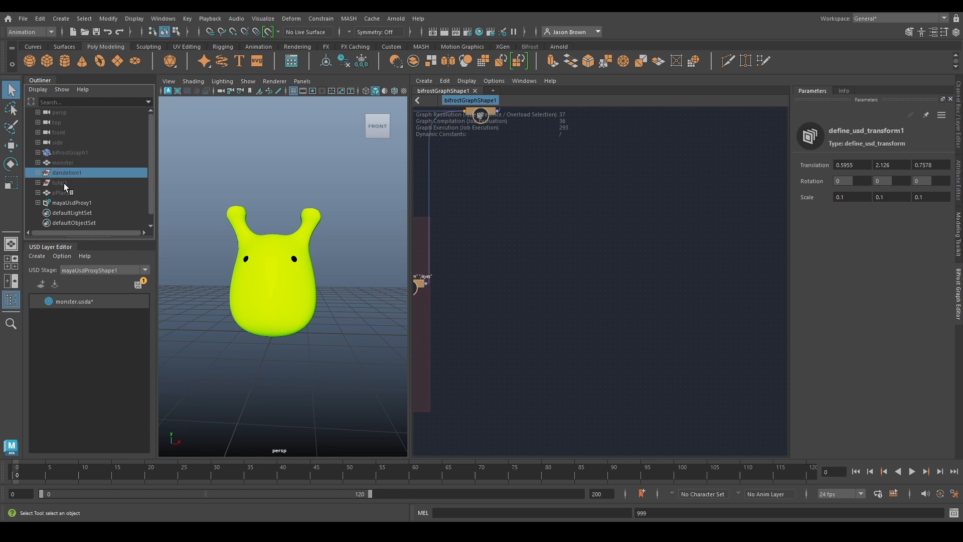
# - Expand the tulip group and select the tulip_stem and tulip_flower meshes
pyautogui.click(60, 183)
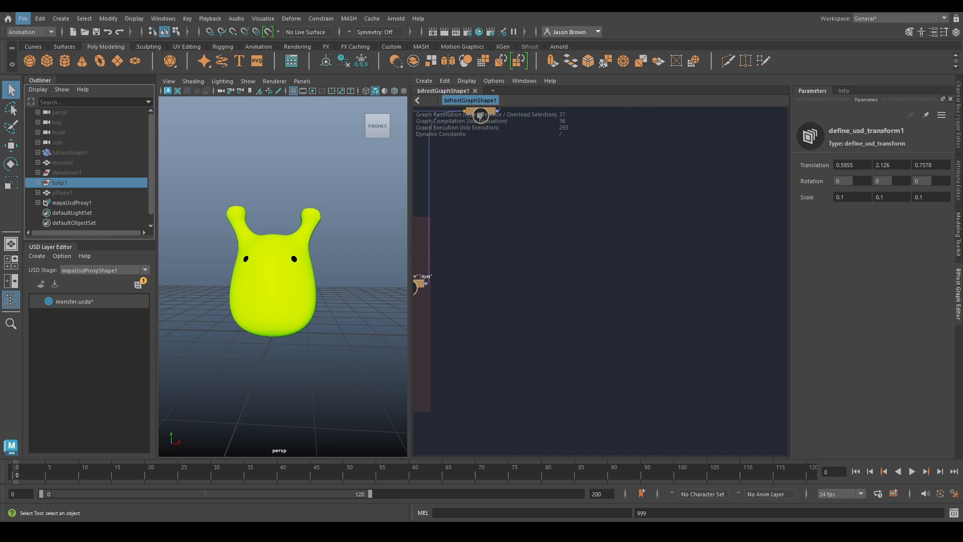
pyautogui.moveTo(274, 207)
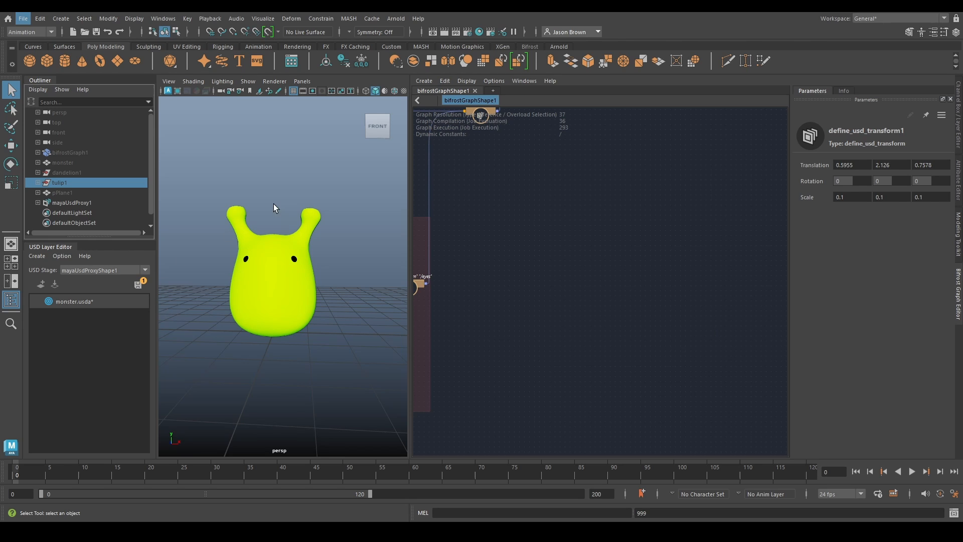
pyautogui.moveTo(296, 318)
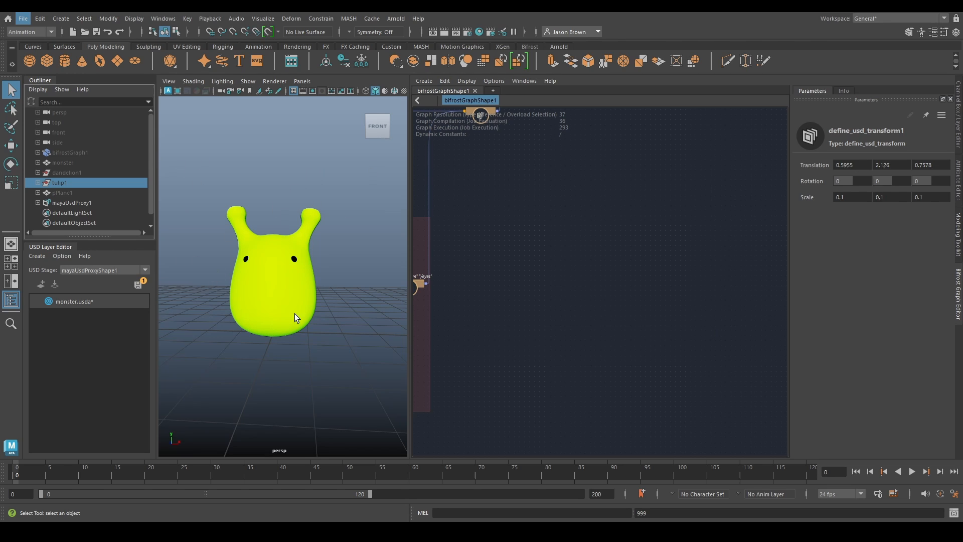
pyautogui.moveTo(301, 239)
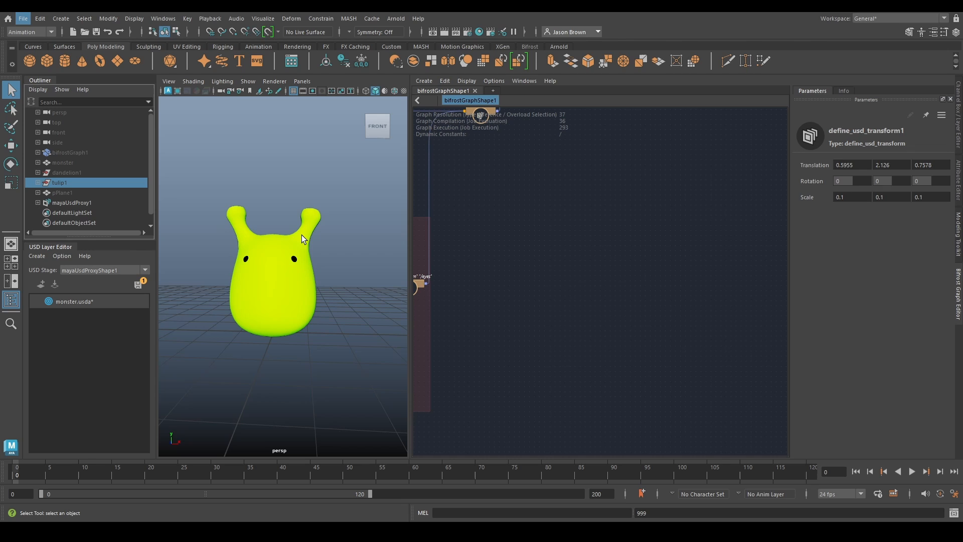
pyautogui.moveTo(122, 202)
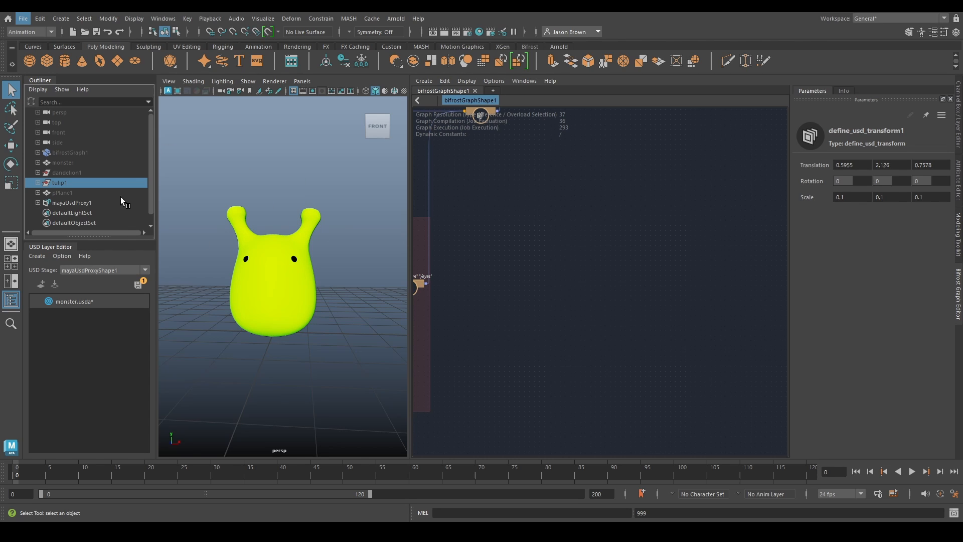
pyautogui.click(38, 183)
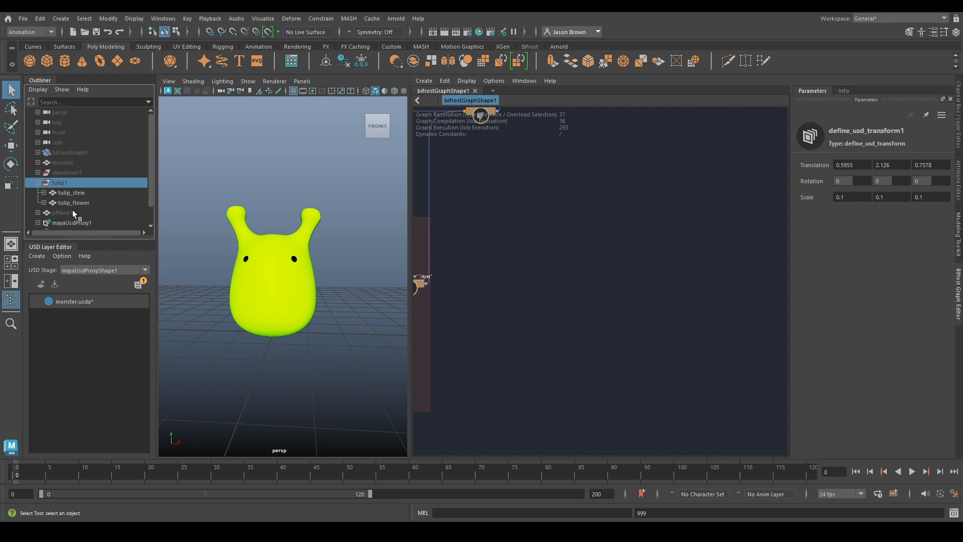
pyautogui.click(70, 192)
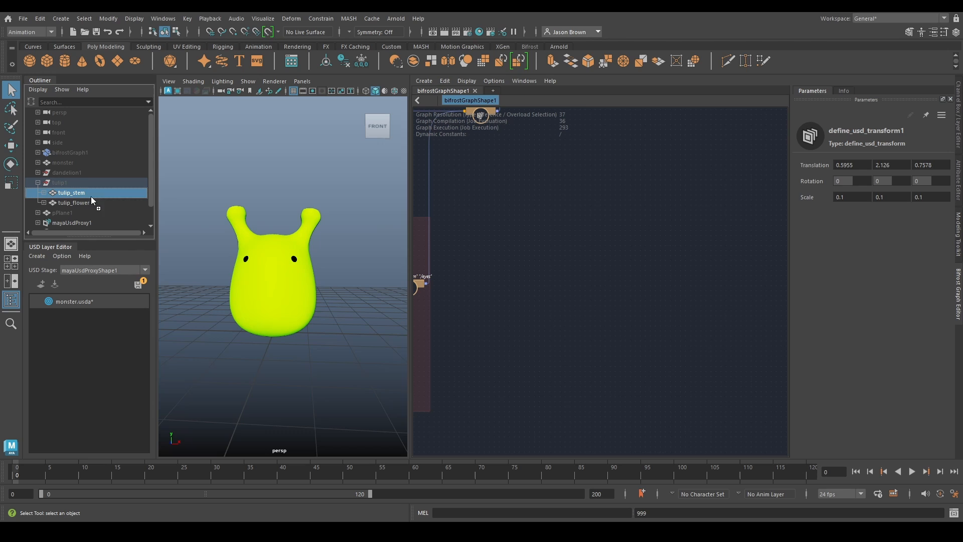
pyautogui.click(74, 183)
pyautogui.write('define')
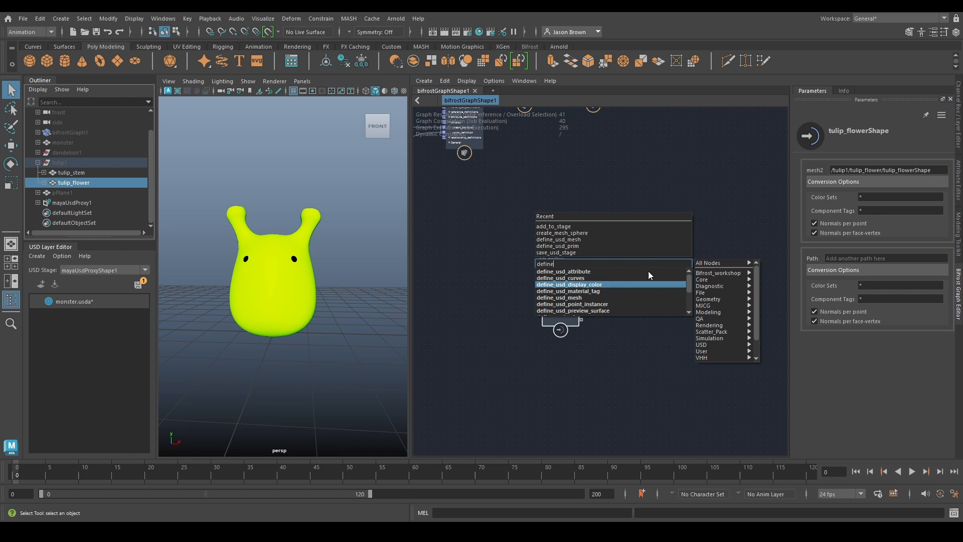
# - Add two define_usd_mesh nodes with paths /tulip_flower and /tulip_stem
pyautogui.click(558, 297)
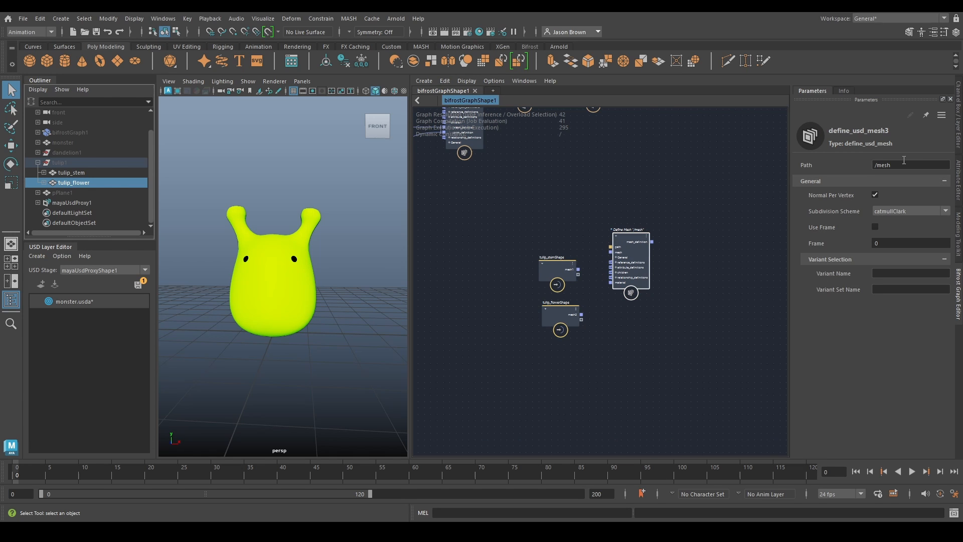
pyautogui.write('/tulip_flower')
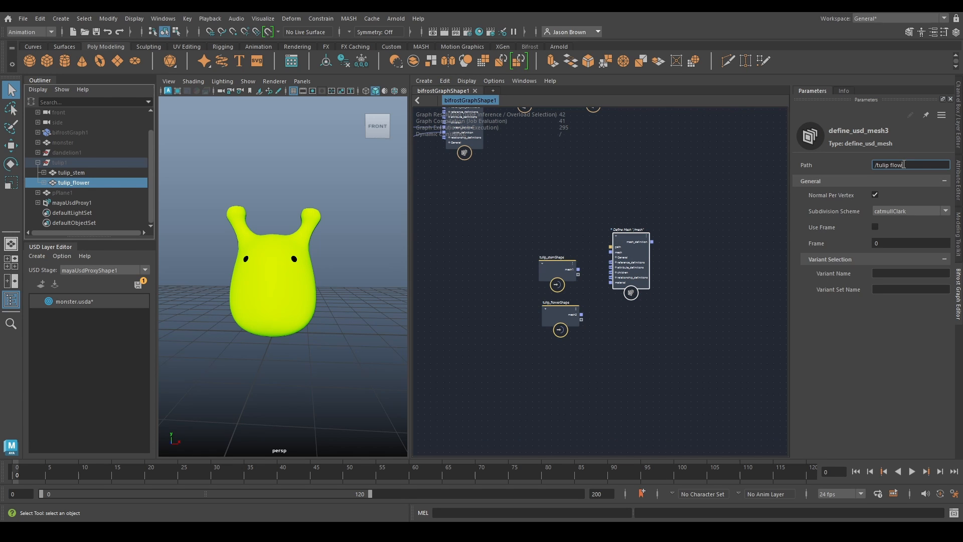
pyautogui.write('_')
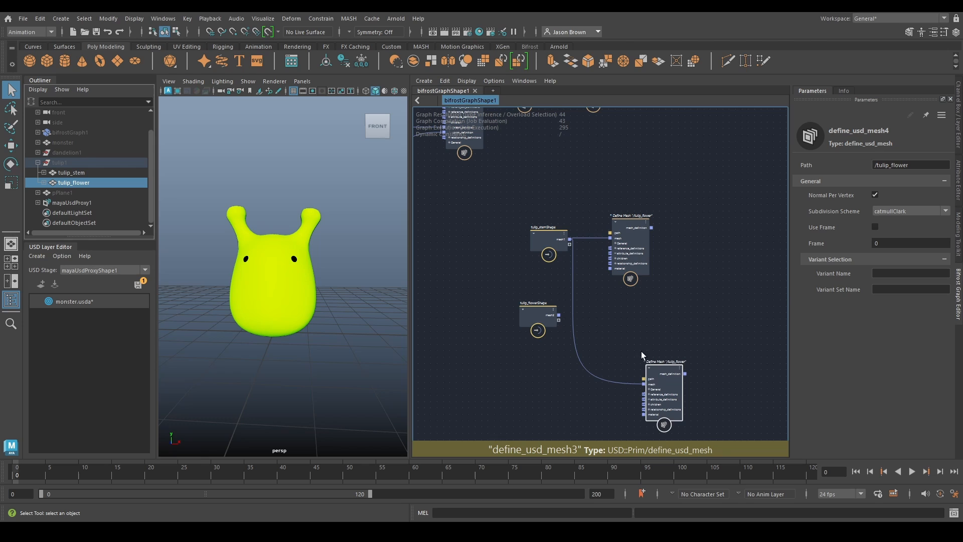
pyautogui.moveTo(664, 394); pyautogui.dragTo(629, 335)
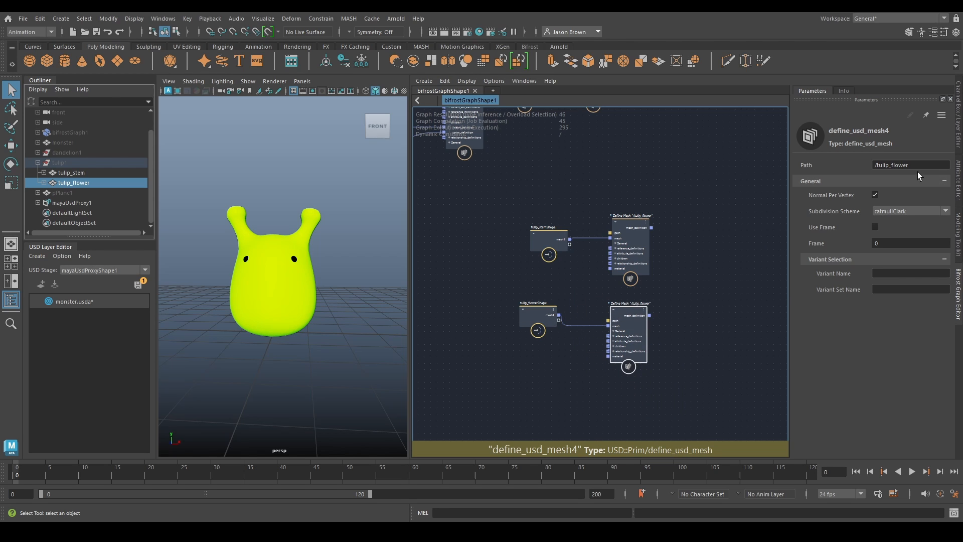
pyautogui.write('/tulip_stem')
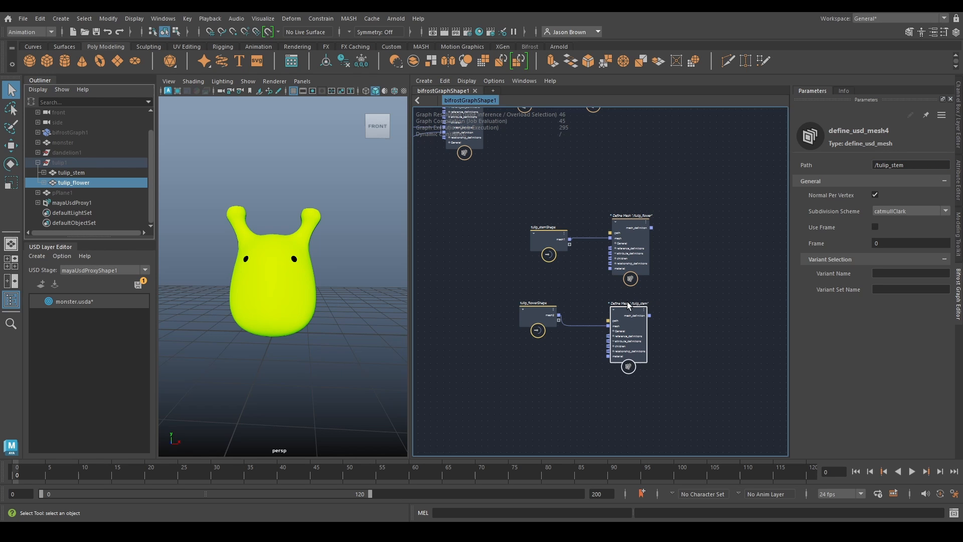
pyautogui.click(629, 227)
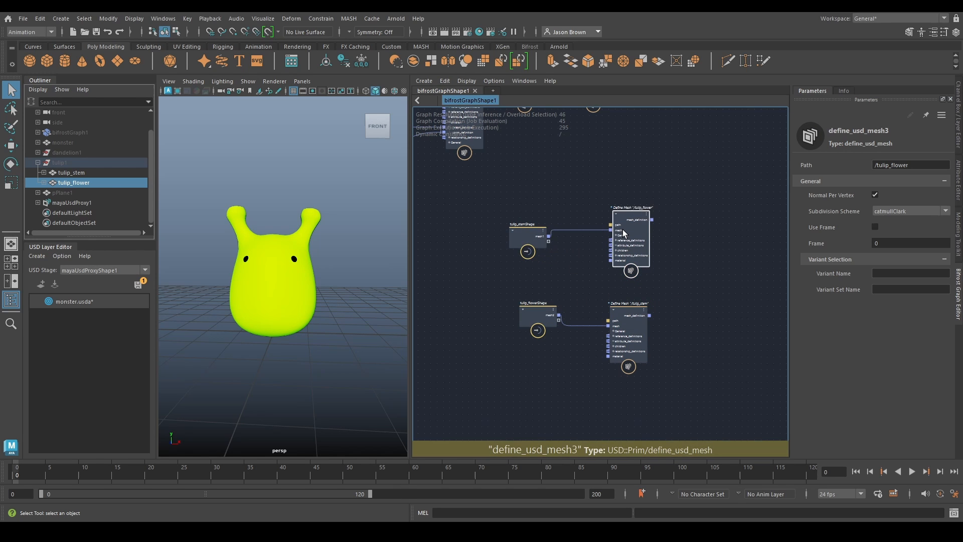
pyautogui.click(524, 230)
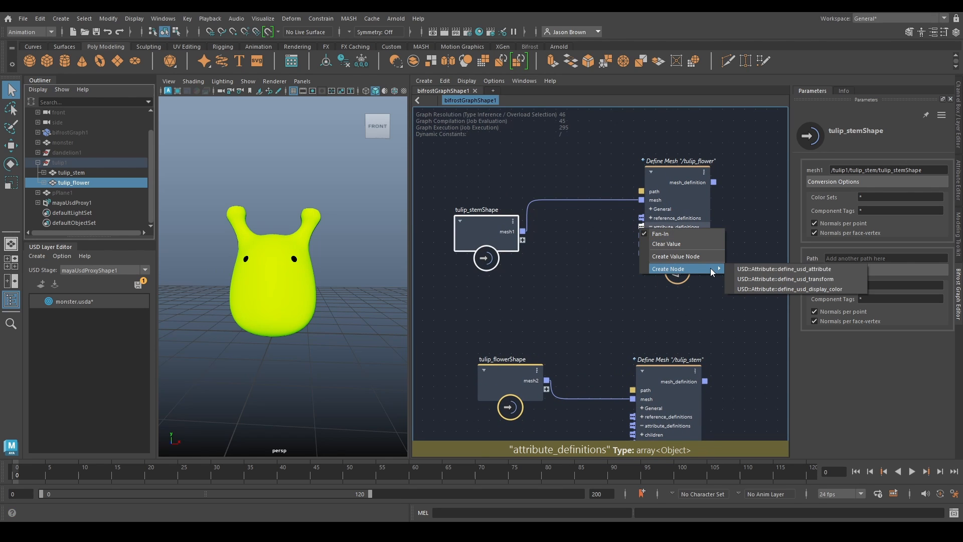
# - Add display colours: orange for /tulip_flower and dark green for /tulip_stem
pyautogui.click(789, 289)
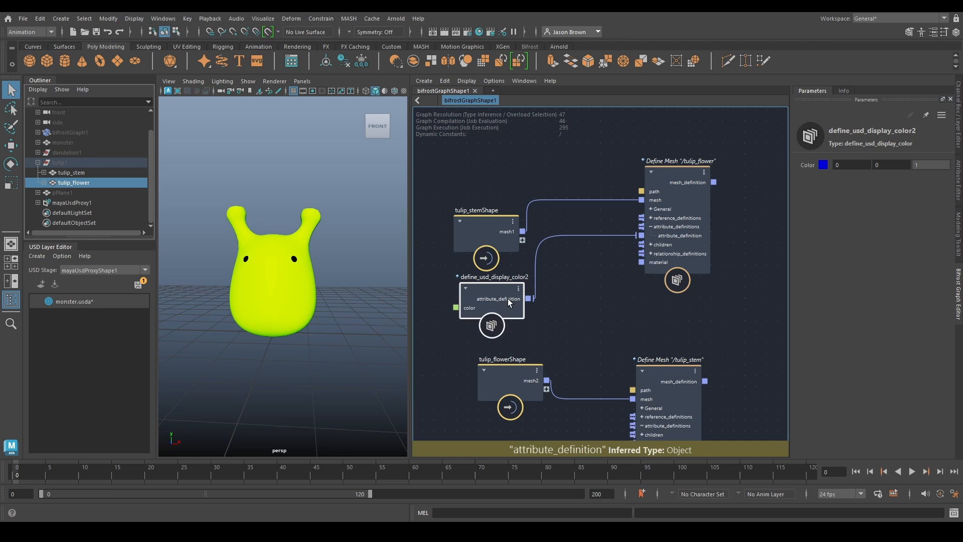
pyautogui.click(823, 165)
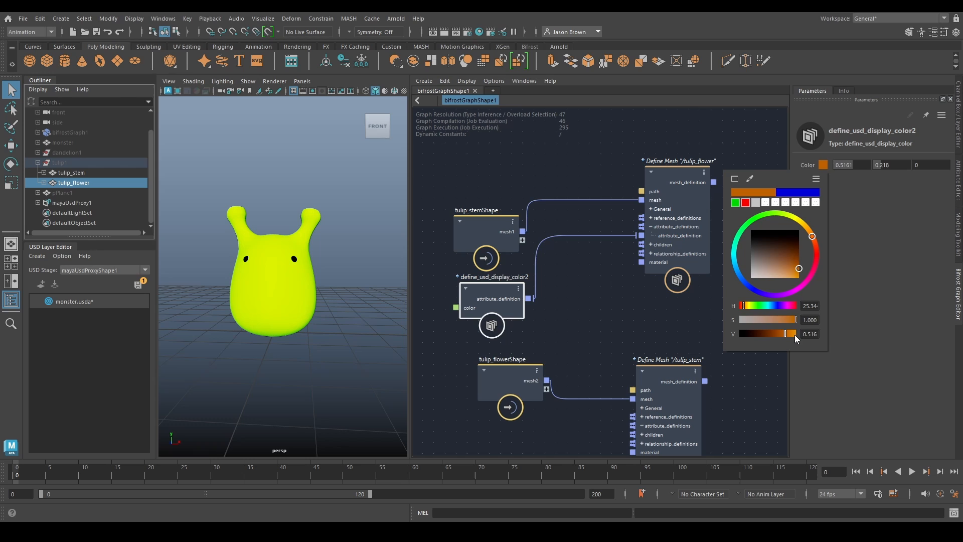
pyautogui.moveTo(798, 269); pyautogui.dragTo(795, 278)
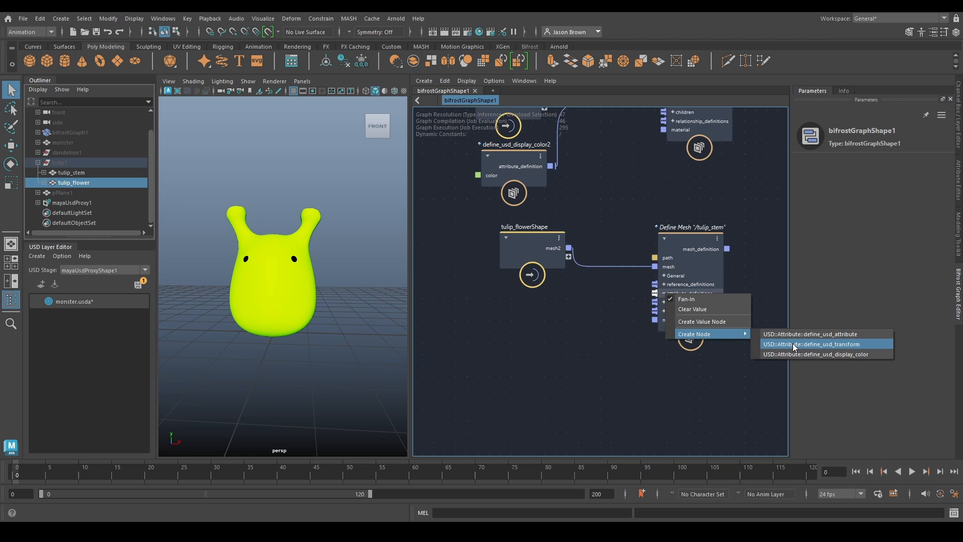
pyautogui.click(817, 353)
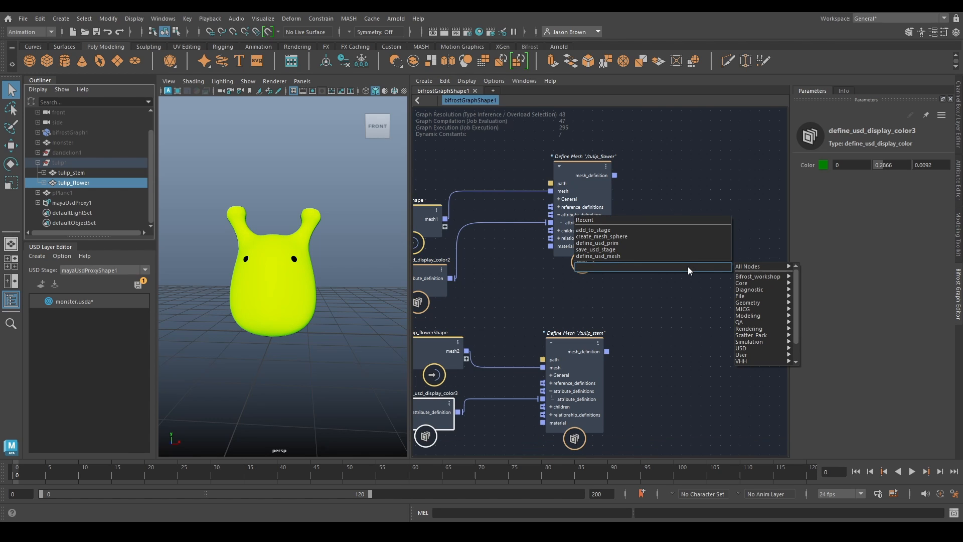
# - Add an /obj Xform prim parenting both tulip meshes, feeding Add to Stage
pyautogui.click(596, 243)
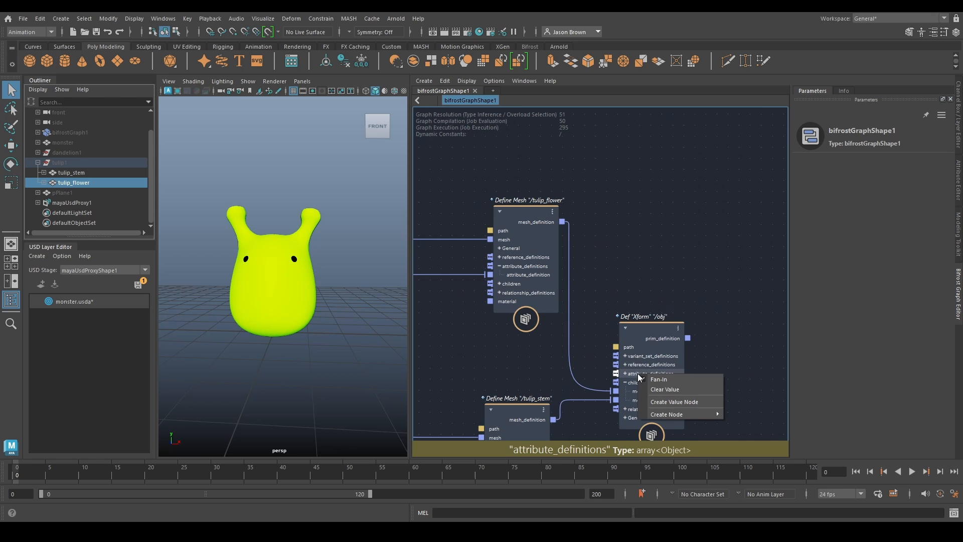
pyautogui.click(665, 414)
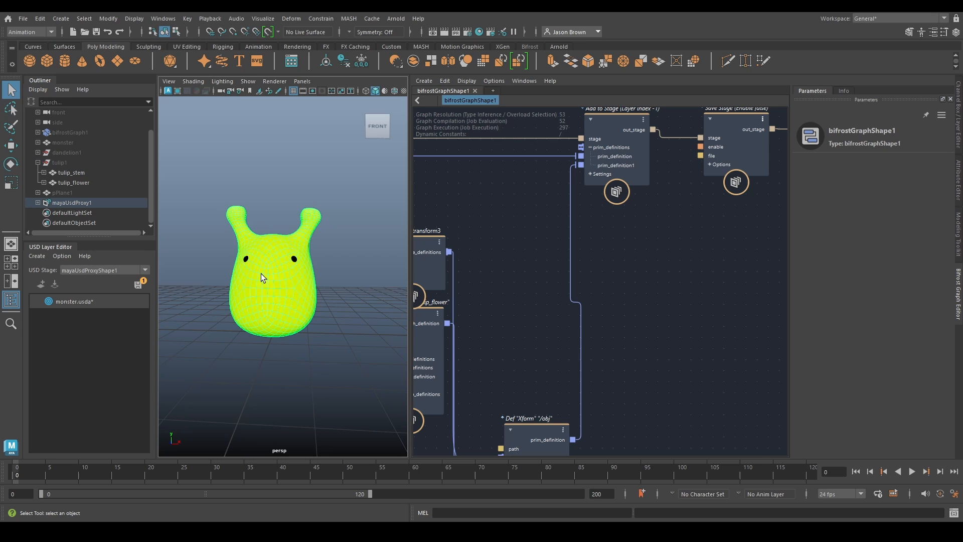
# - Translate the tulip flower to about 0.95, 2.03, -0.59, checking in wireframe
pyautogui.press('4')
pyautogui.write('0.249')
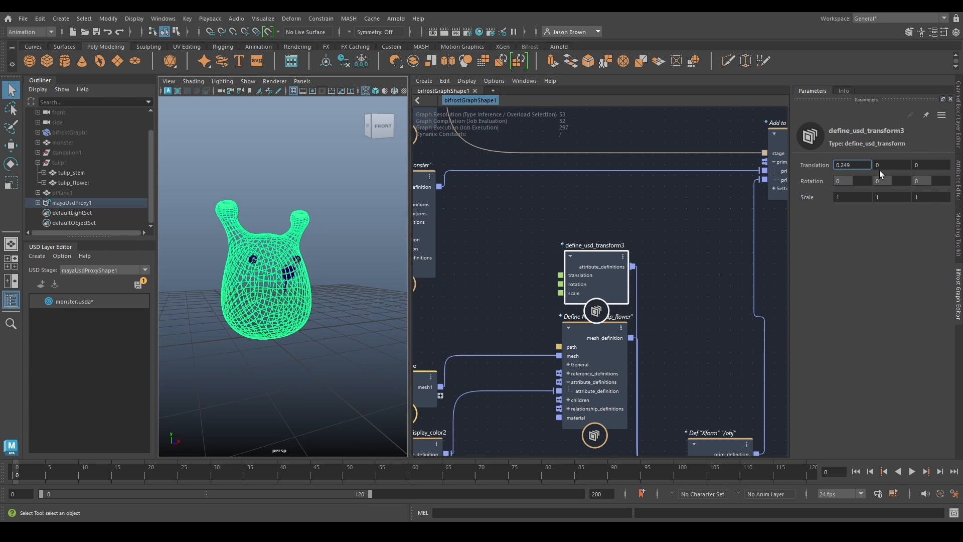
pyautogui.write('1.778')
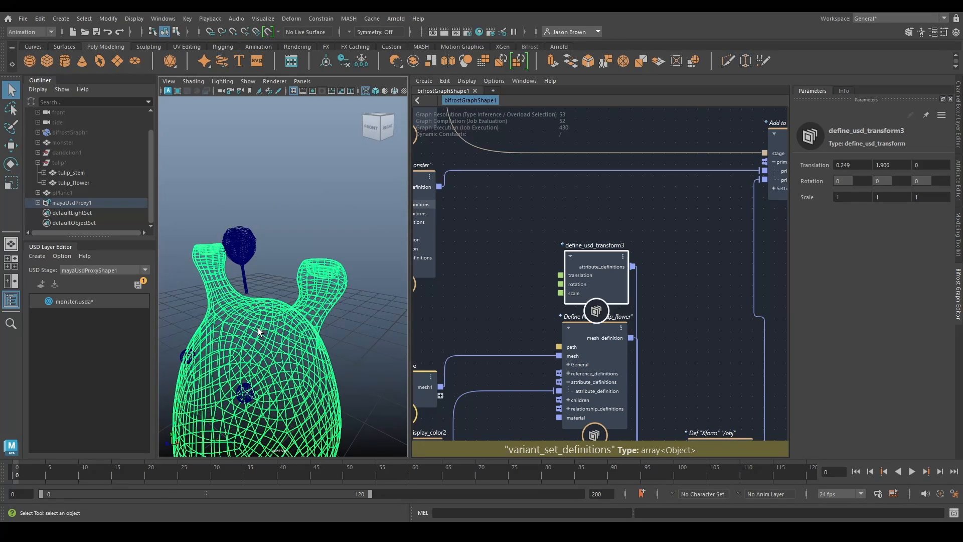
pyautogui.press('5')
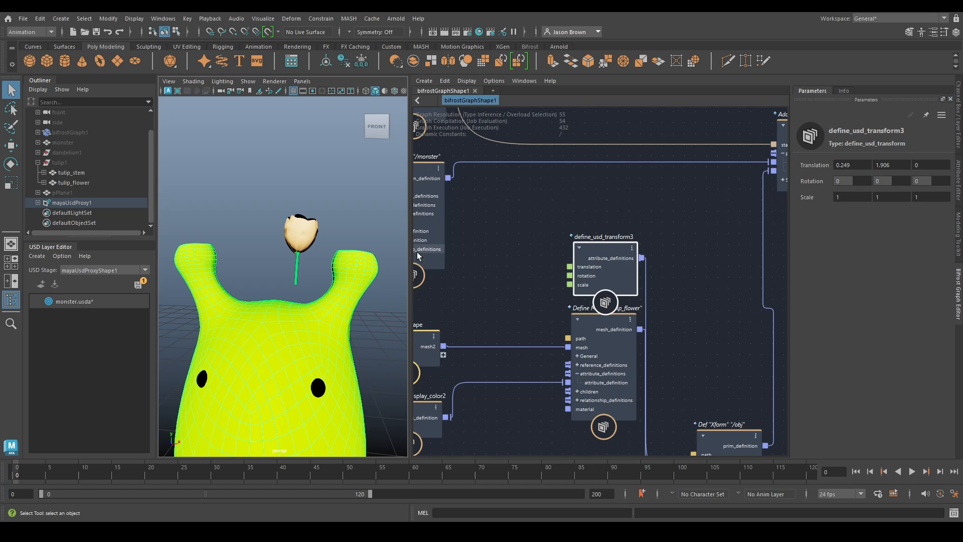
pyautogui.write('0.9337')
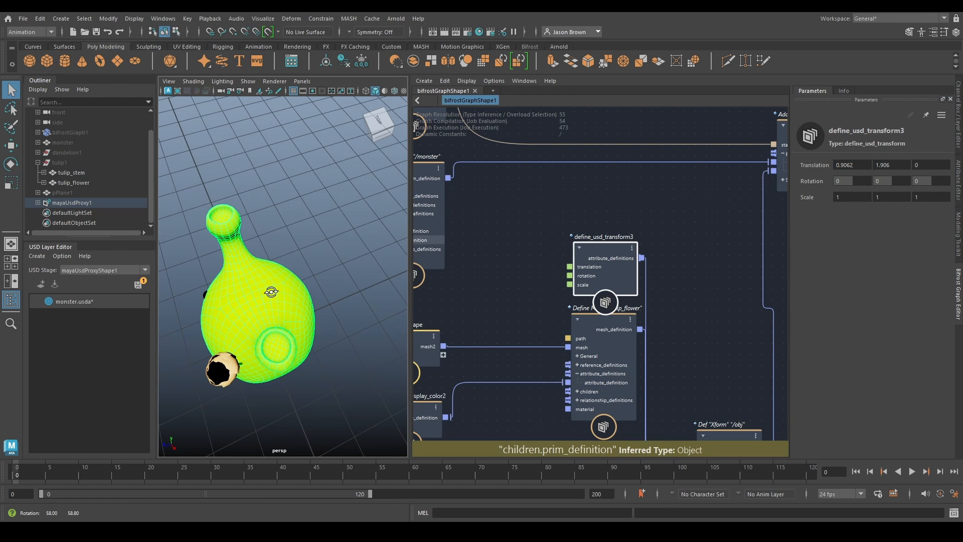
pyautogui.write('2.798')
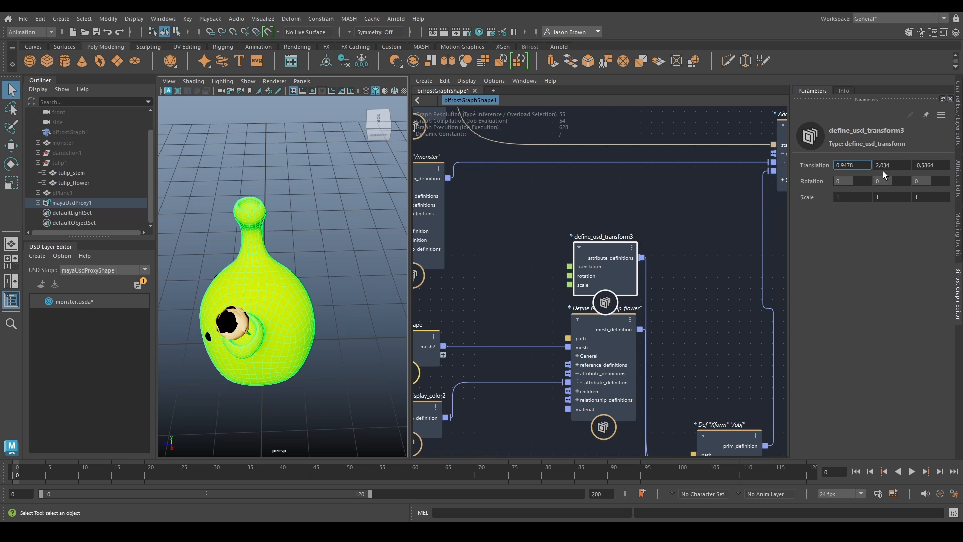
# - Add a transform on the dandelion flower with translation Y 2.855, Z -0.2902
pyautogui.click(930, 165)
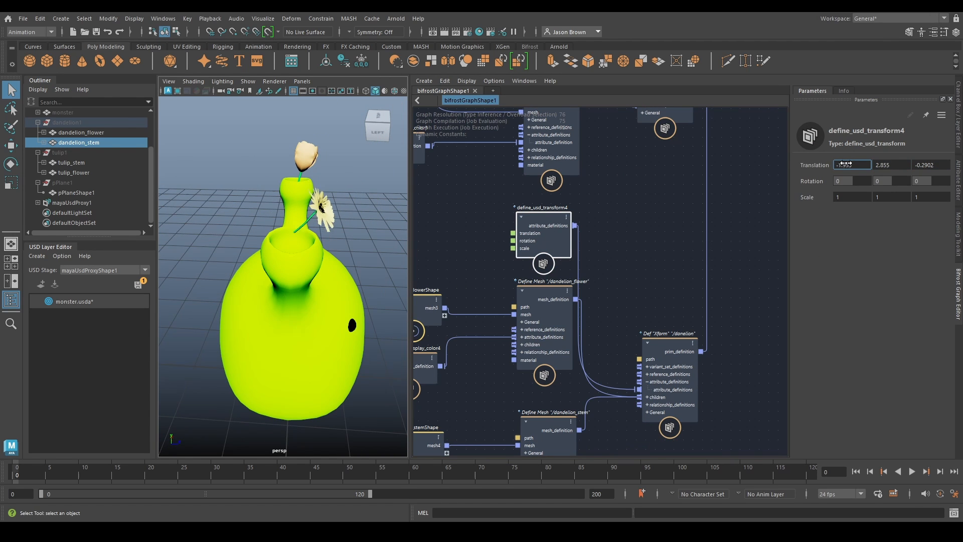
# - Set dandelion X to -2.201, name the tulip prim /tulip, add a parent define_usd_prim
pyautogui.write('-2.201')
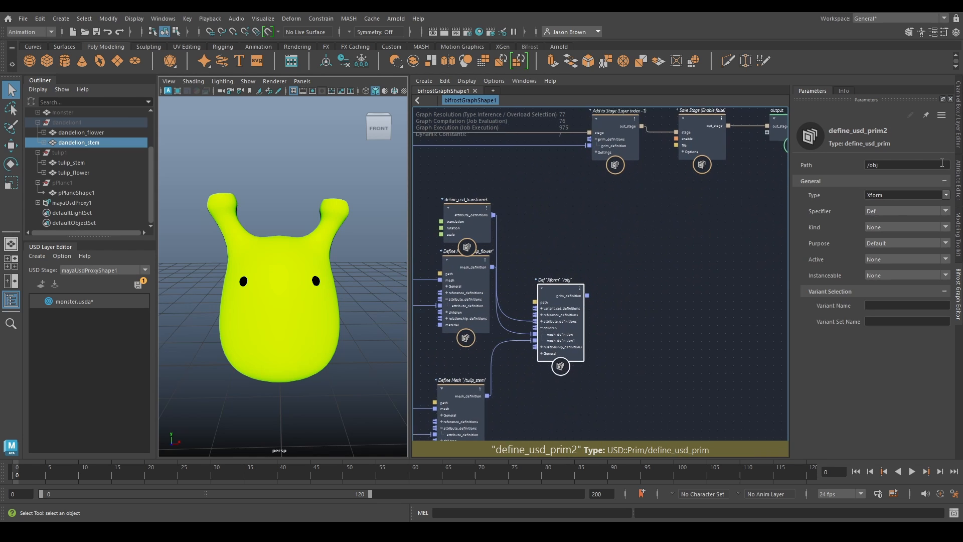
pyautogui.write('/tulip')
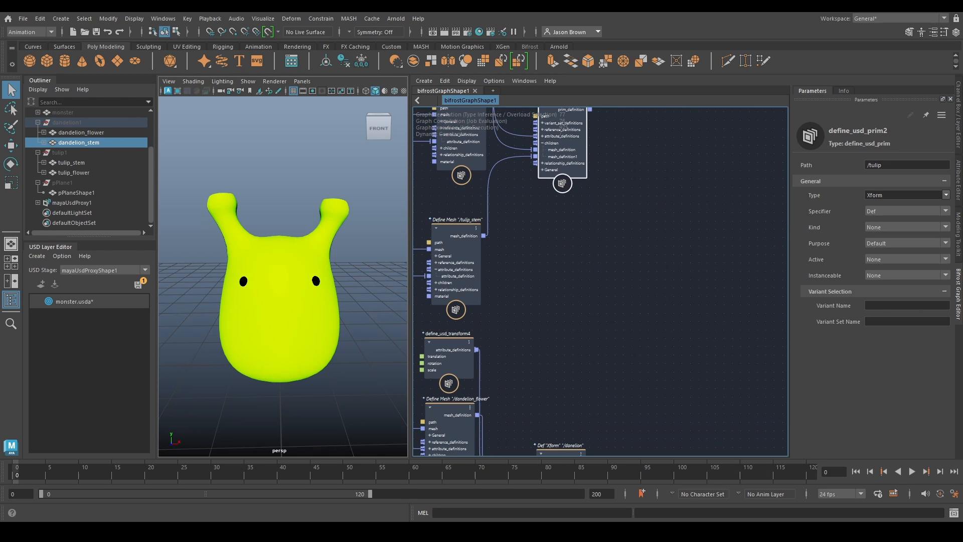
pyautogui.moveTo(571, 288)
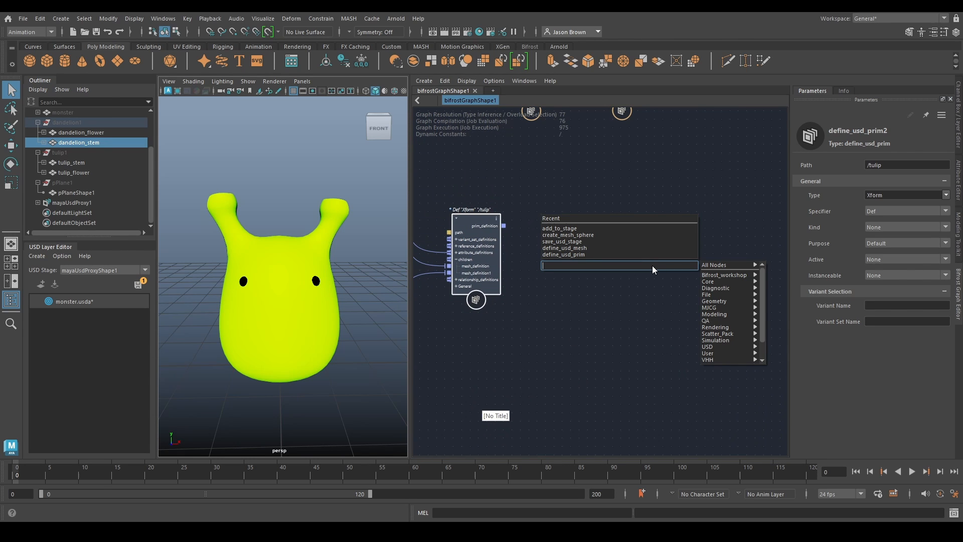
pyautogui.write('define')
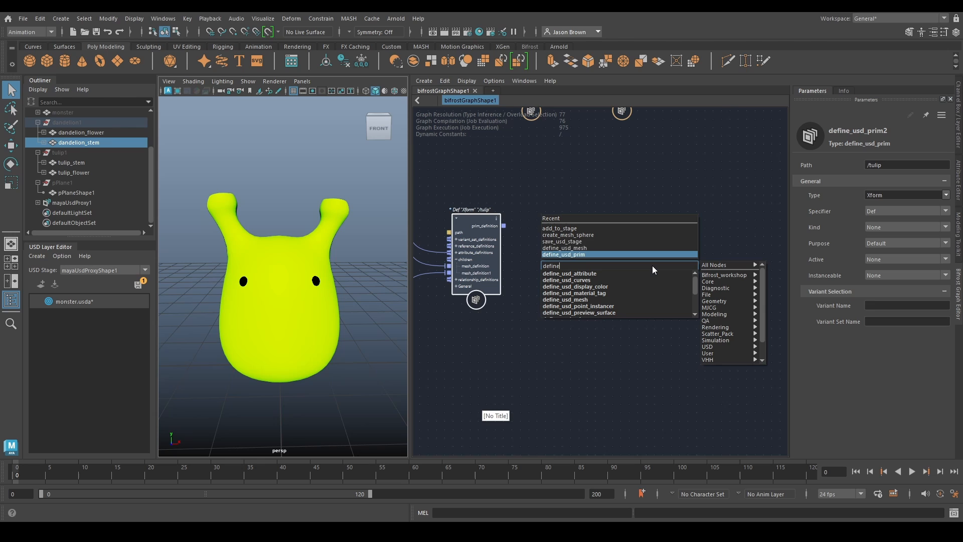
pyautogui.click(561, 254)
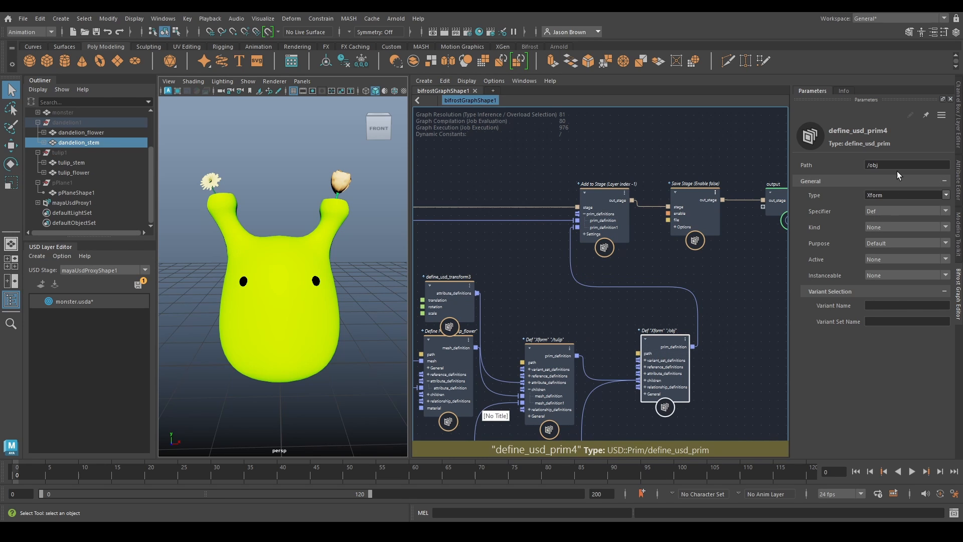
# - Name the parent prim /flowers and select it under mayaUsdProxy1 in the Outliner
pyautogui.write('flowers')
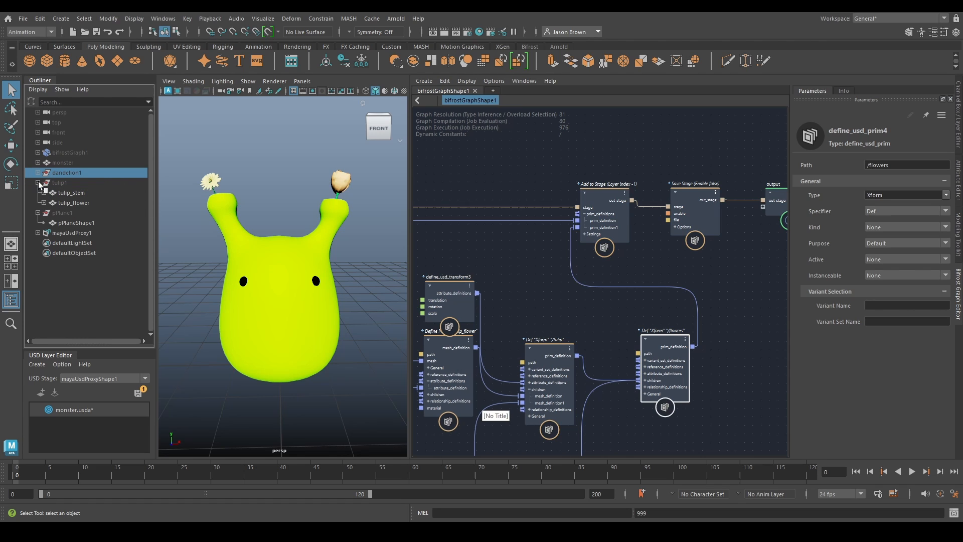
pyautogui.click(46, 222)
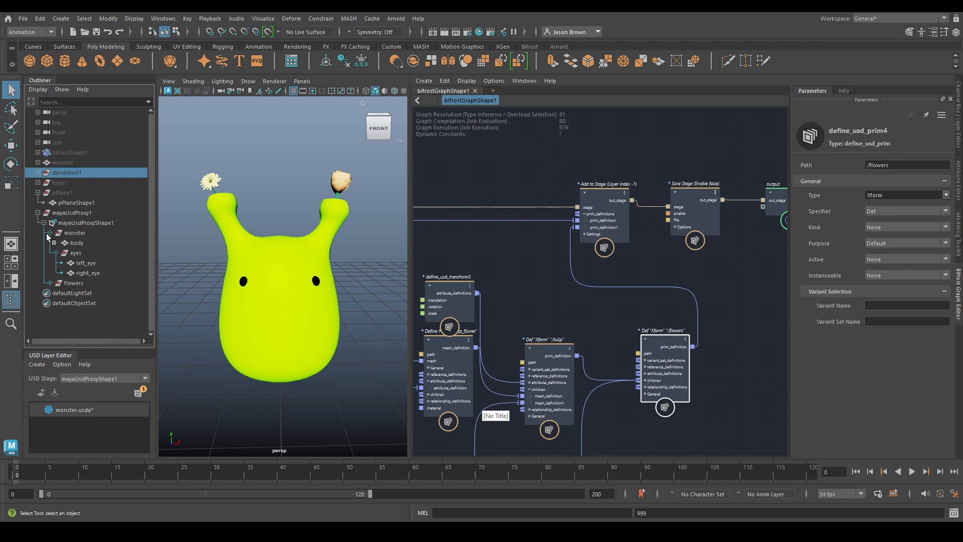
pyautogui.click(74, 233)
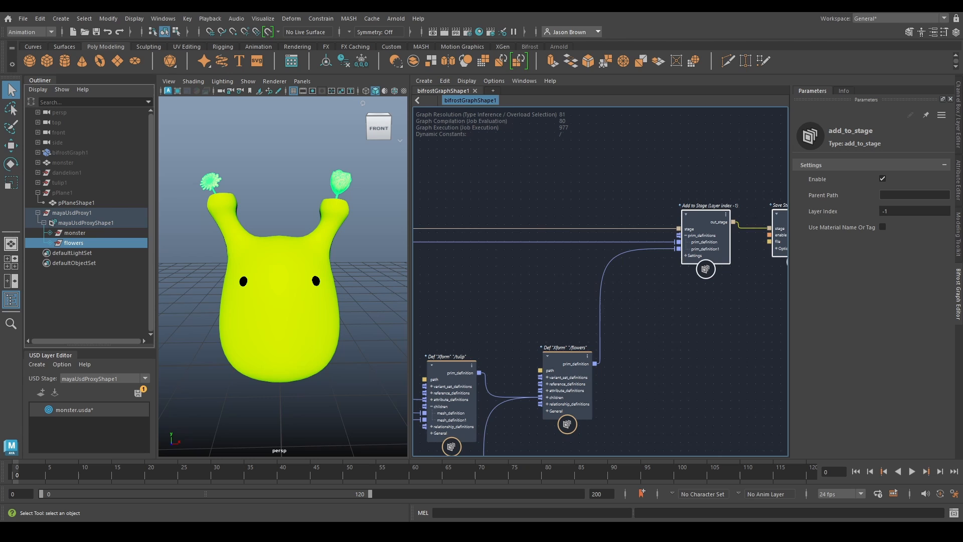
pyautogui.moveTo(657, 208)
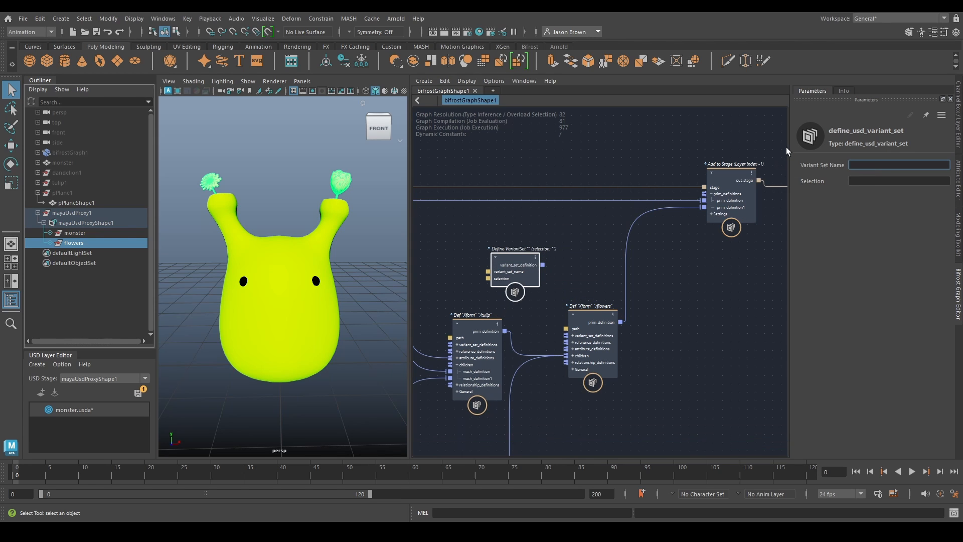
# - Add a flowerType variant set selecting dandelion and connect it to /flowers
pyautogui.write('flowerType')
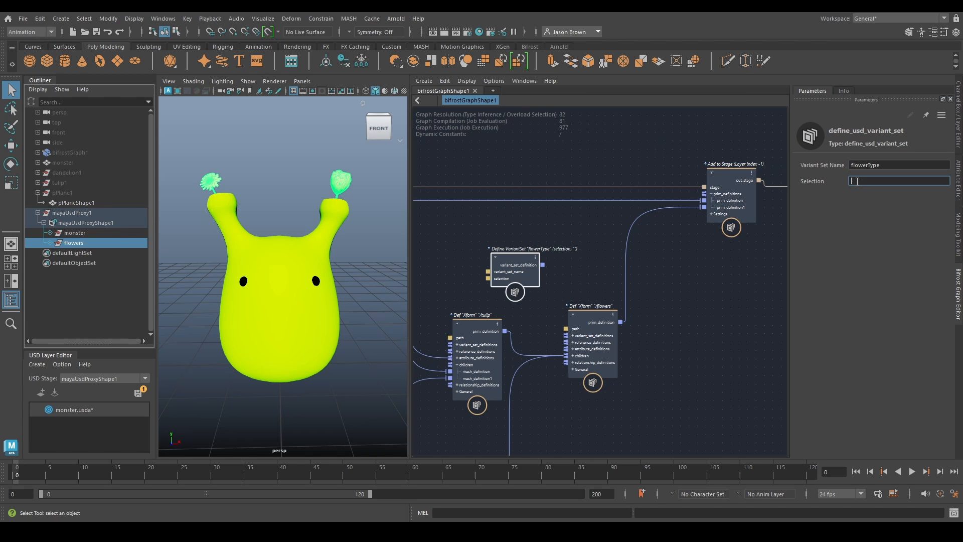
pyautogui.moveTo(509, 272)
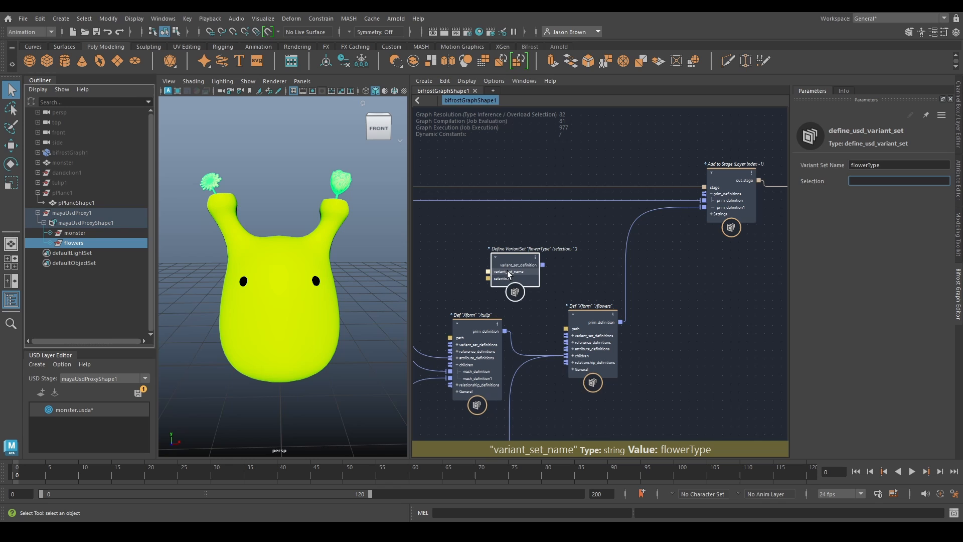
pyautogui.write('dandel')
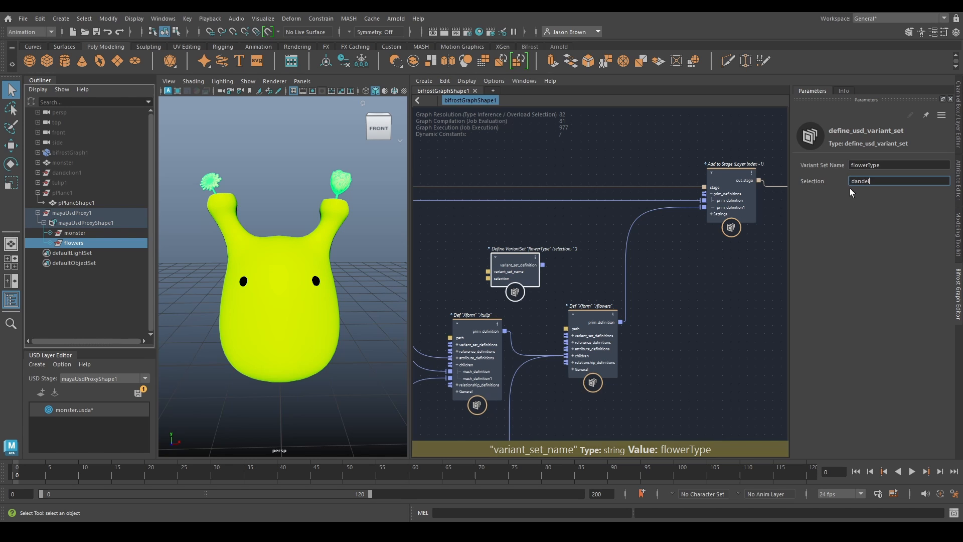
pyautogui.write('dandelion')
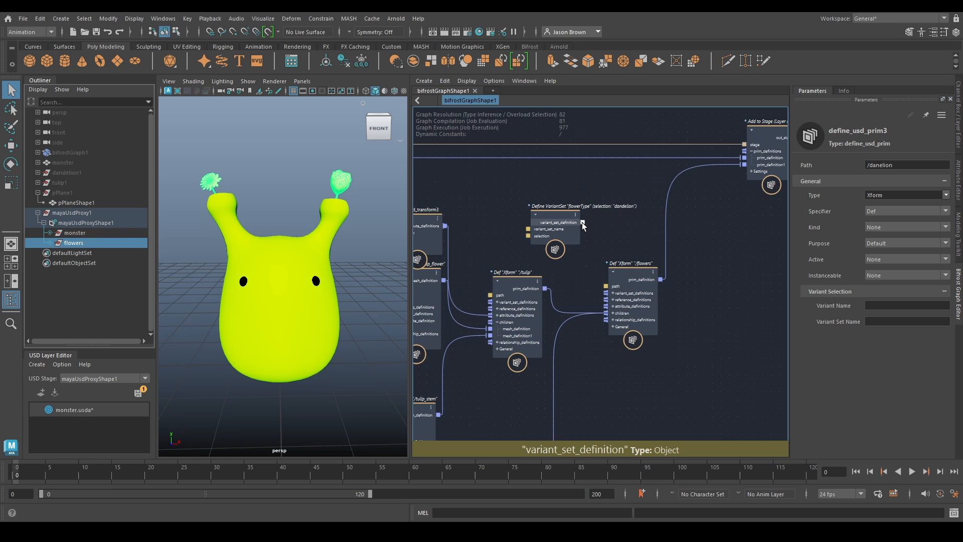
pyautogui.moveTo(582, 222); pyautogui.dragTo(608, 293)
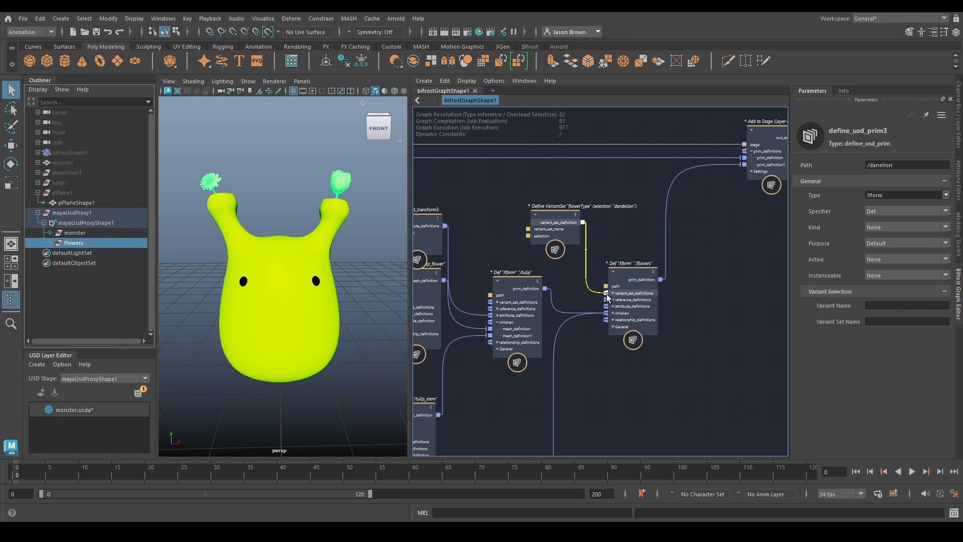
# - Give the tulip and dandelion prims variant names within the flowerType variant set
pyautogui.click(605, 294)
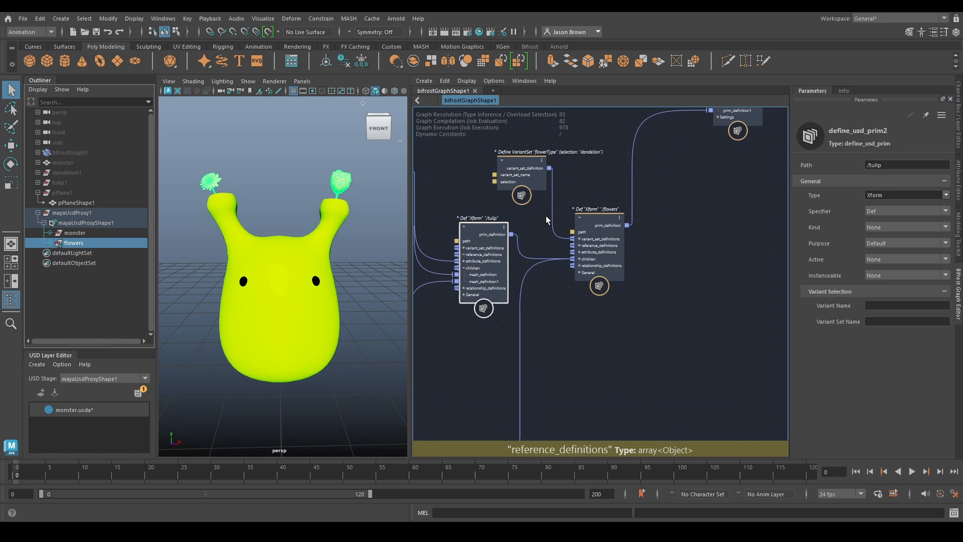
pyautogui.click(906, 306)
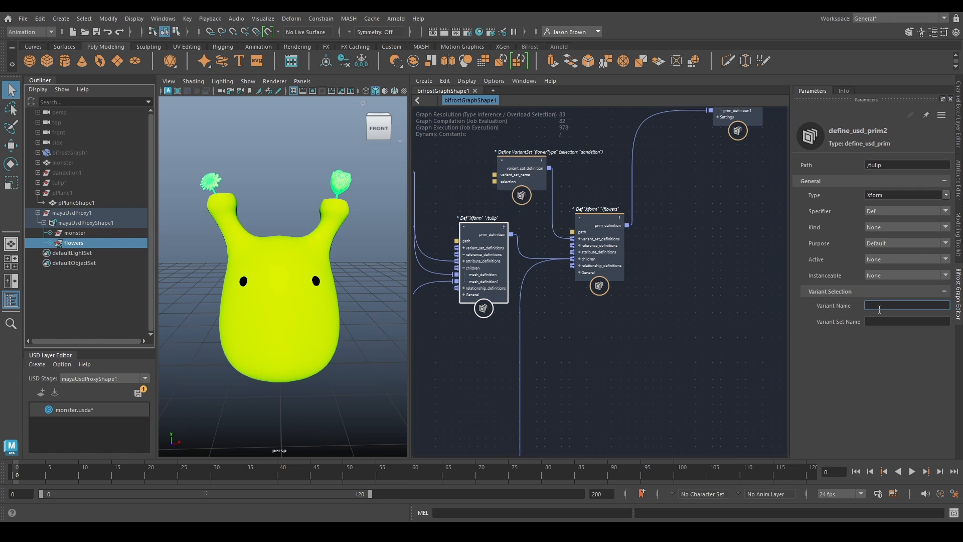
pyautogui.write('tulip')
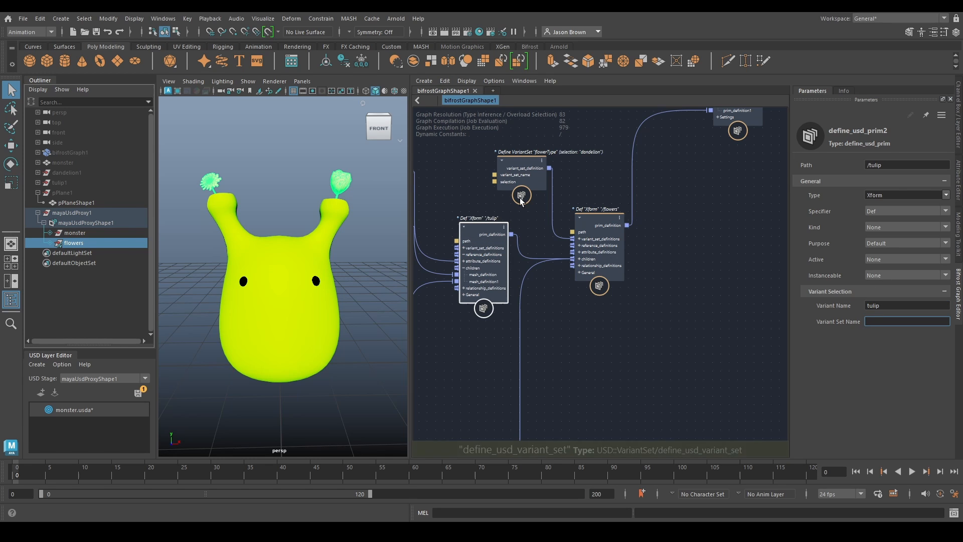
pyautogui.click(520, 174)
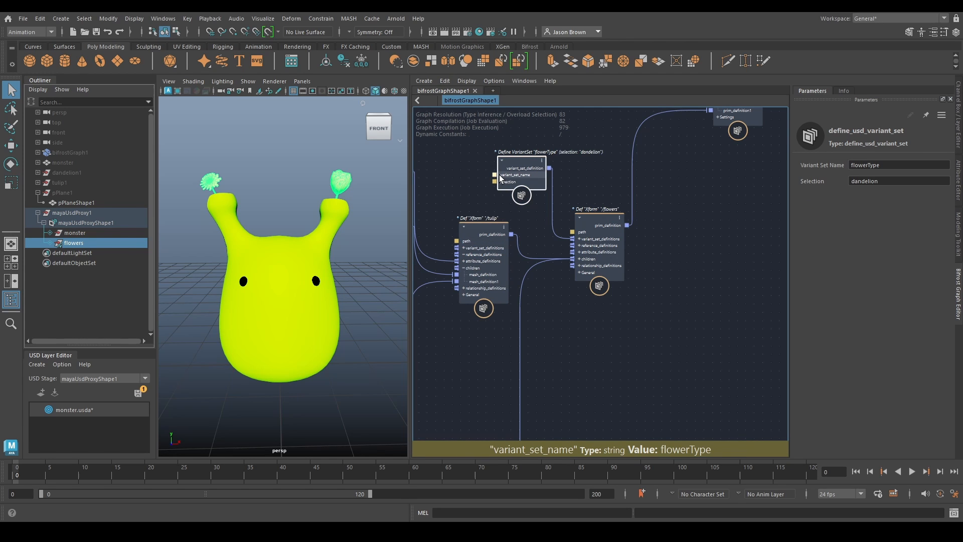
pyautogui.click(482, 218)
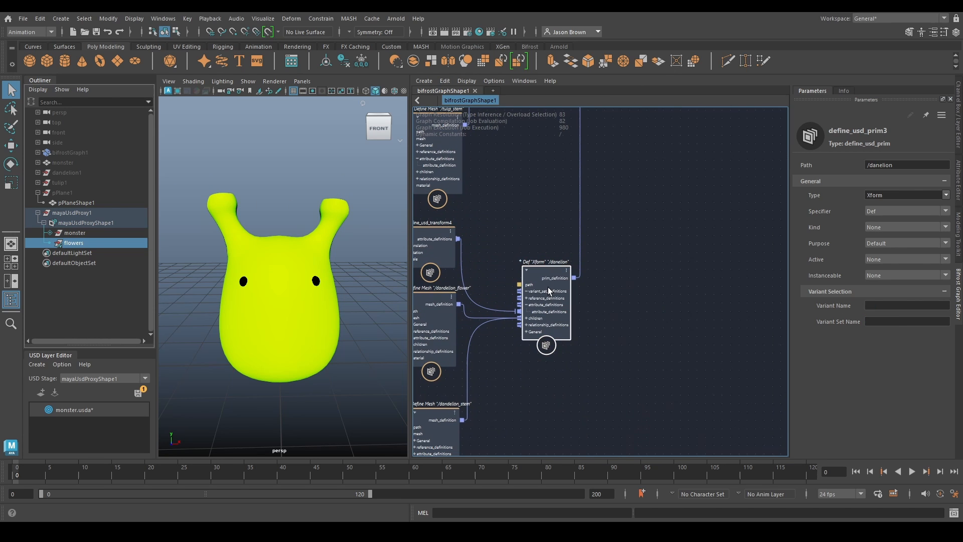
pyautogui.click(906, 305)
pyautogui.write('dandelion')
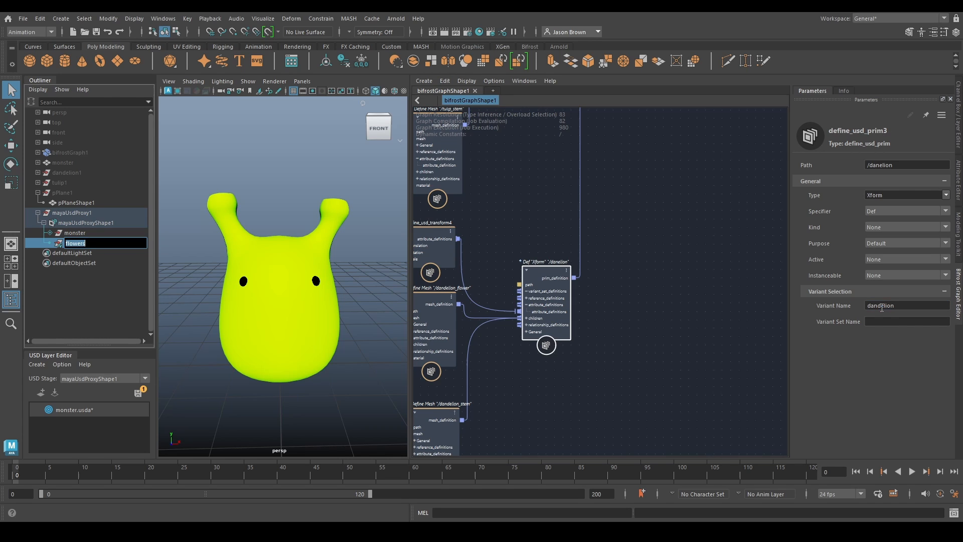
pyautogui.write('flowerType')
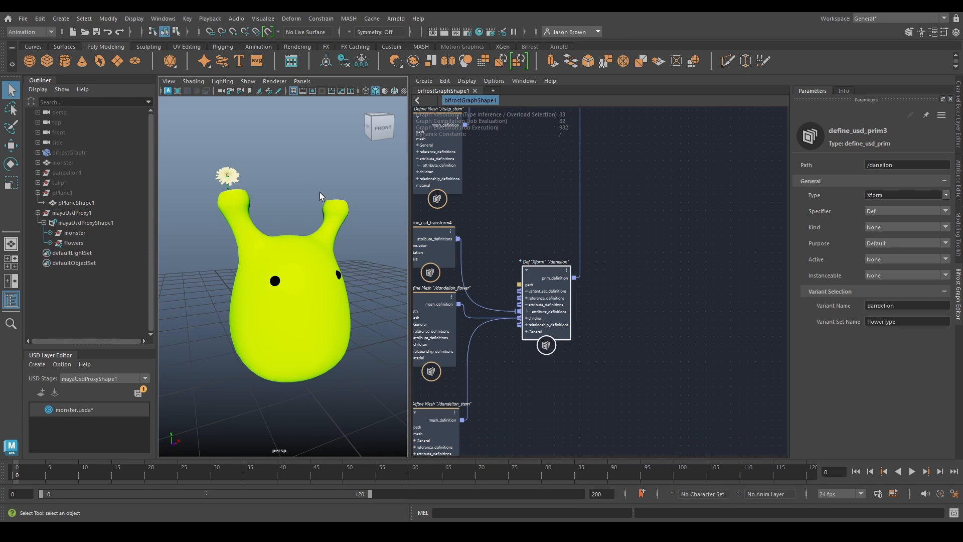
pyautogui.moveTo(283, 211)
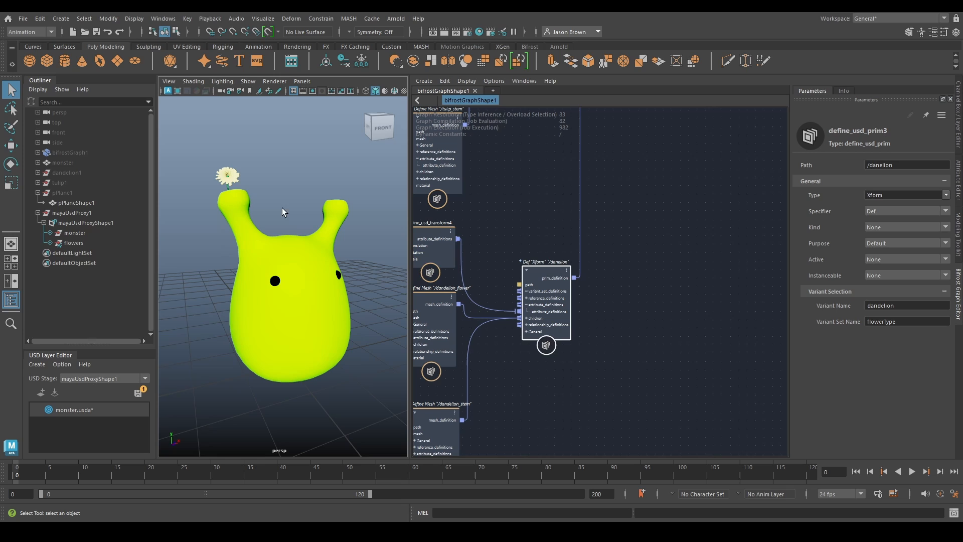
pyautogui.moveTo(248, 202)
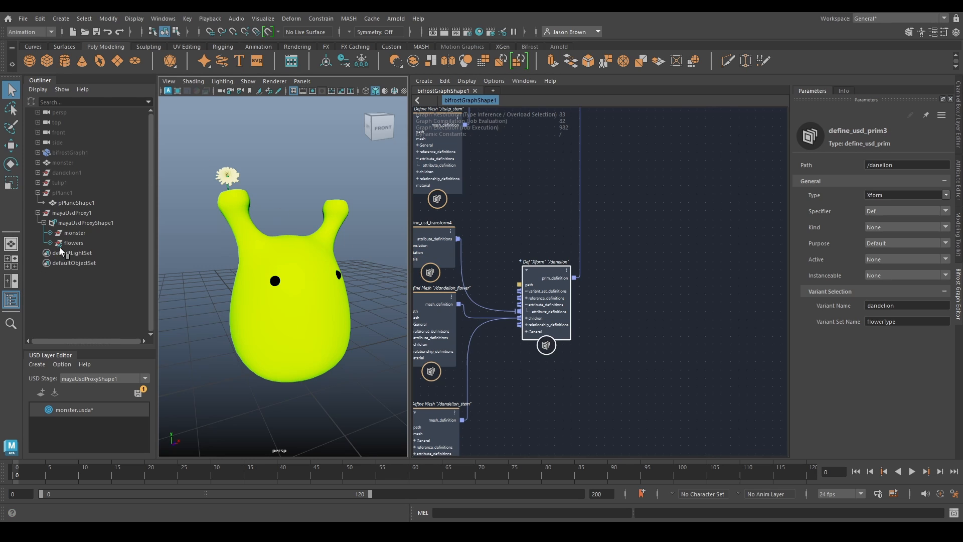
pyautogui.moveTo(81, 223)
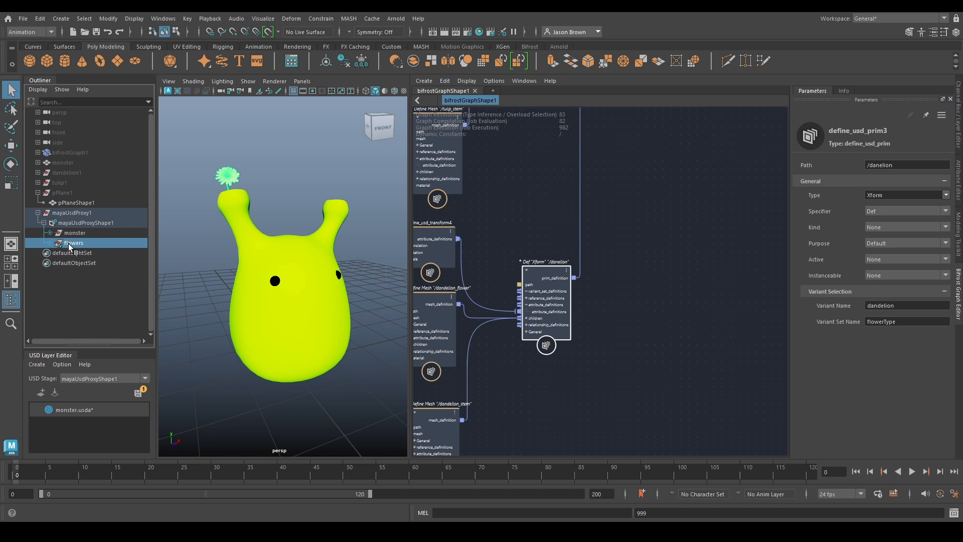
# - Switch the flowers prim's variant to tulip, then back to dandelion
pyautogui.click(73, 243)
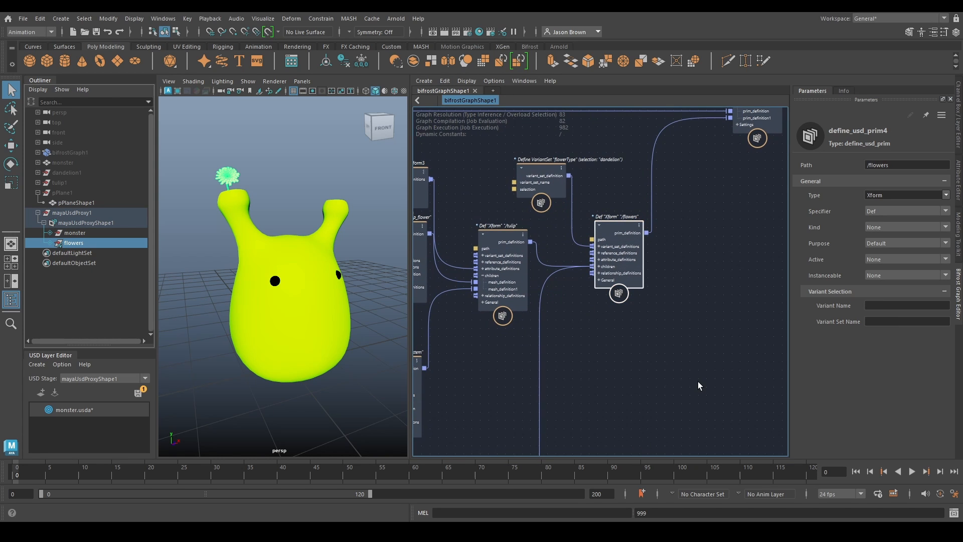
pyautogui.rightClick(73, 242)
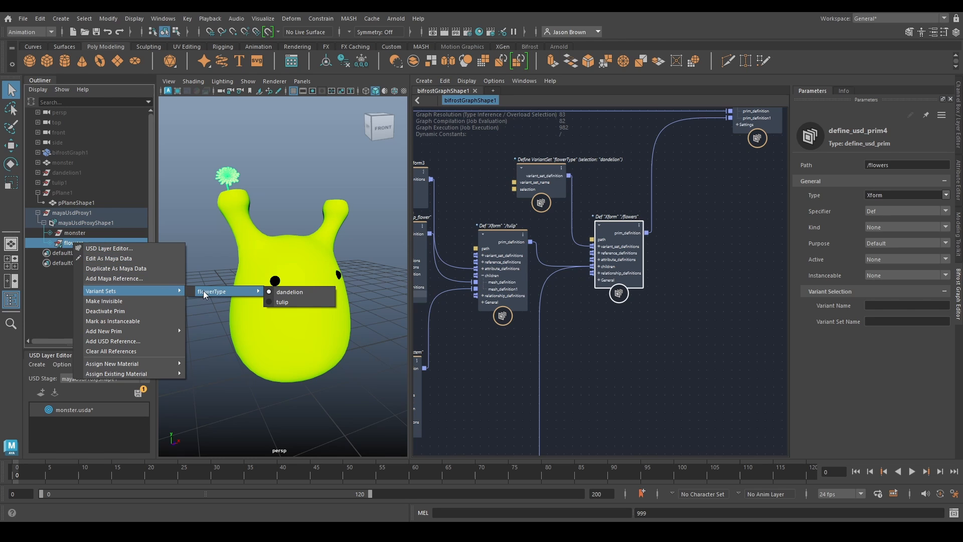
pyautogui.moveTo(282, 301)
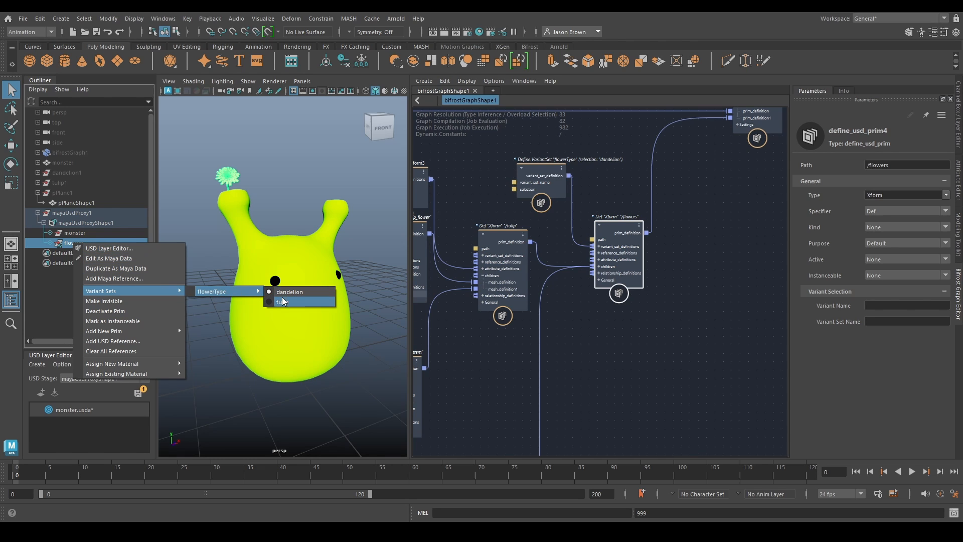
pyautogui.click(282, 301)
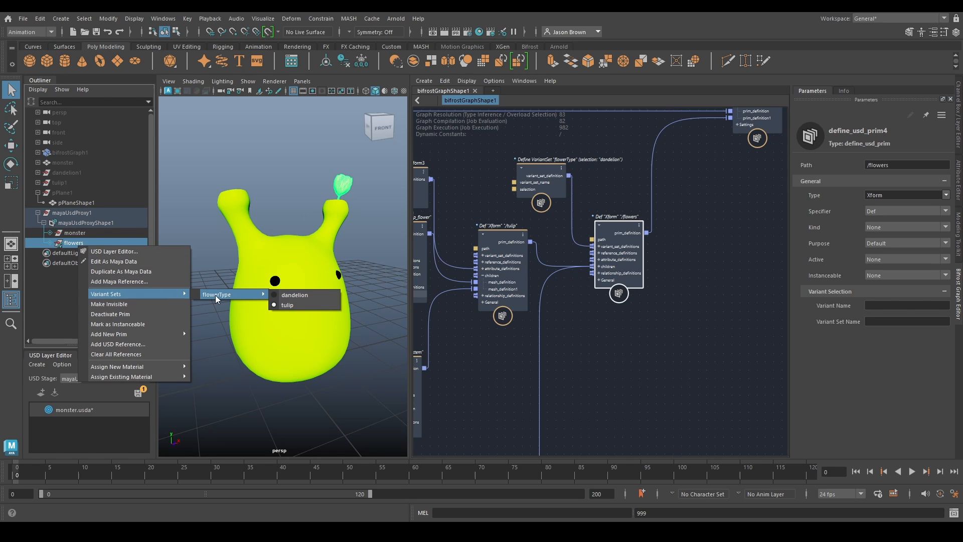
pyautogui.click(295, 295)
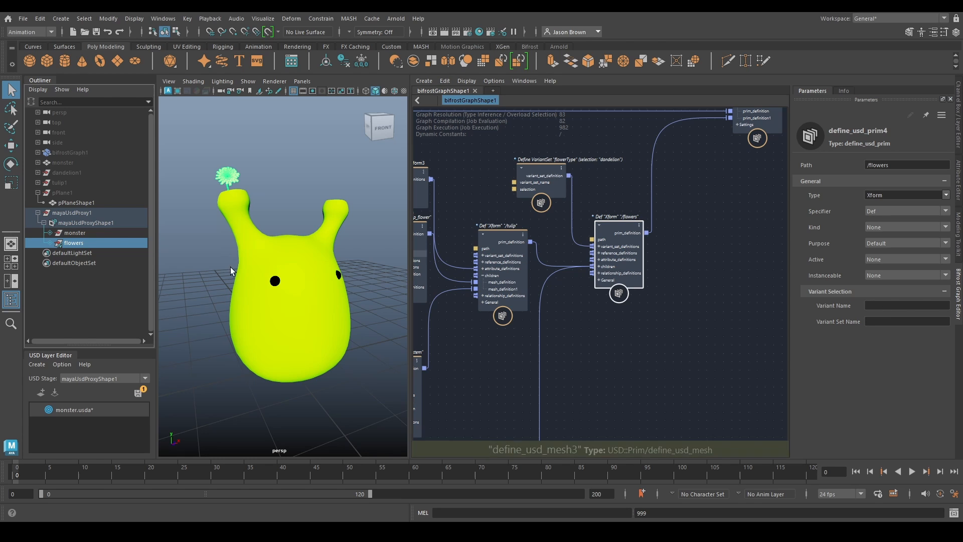
# - Select the stage proxy, then the monster and flowers prims in the Outliner
pyautogui.click(86, 222)
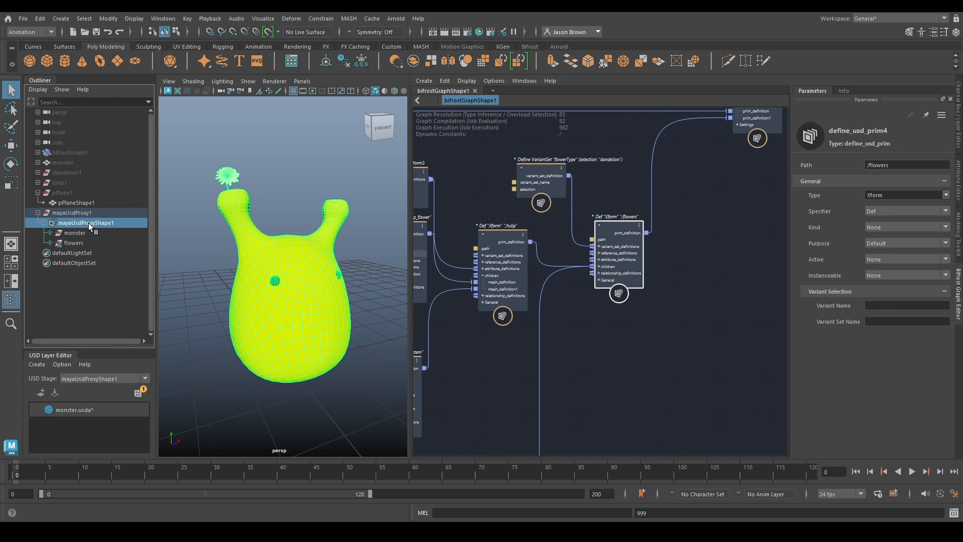
pyautogui.click(74, 233)
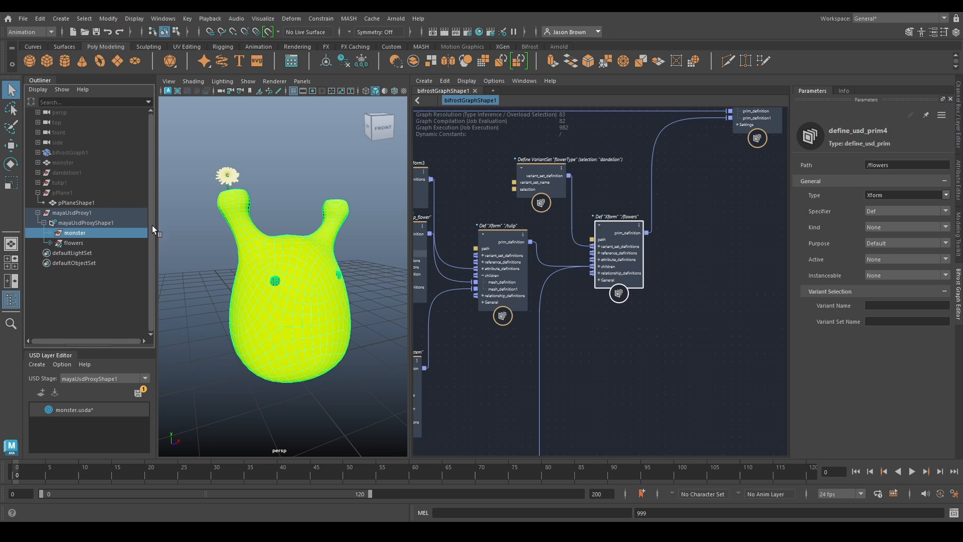
pyautogui.click(73, 243)
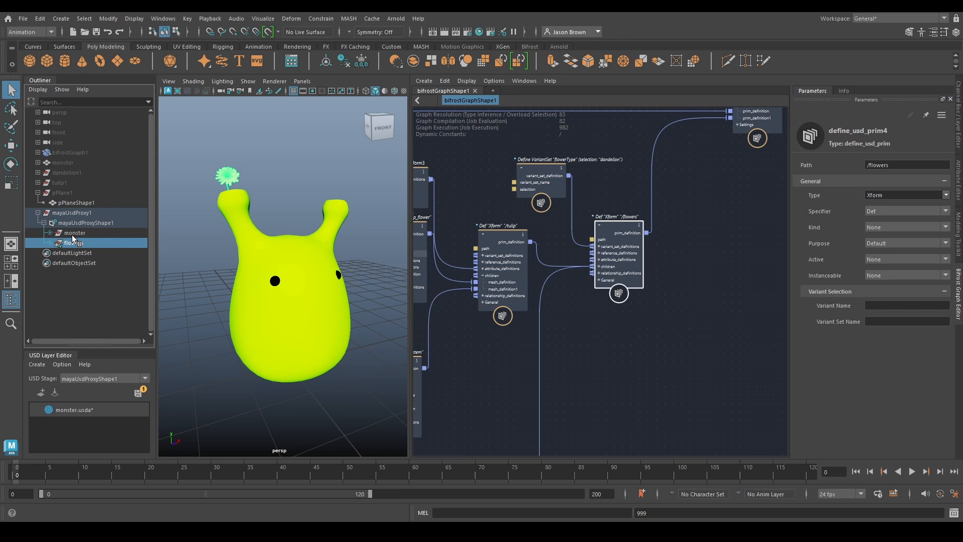
pyautogui.moveTo(73, 243)
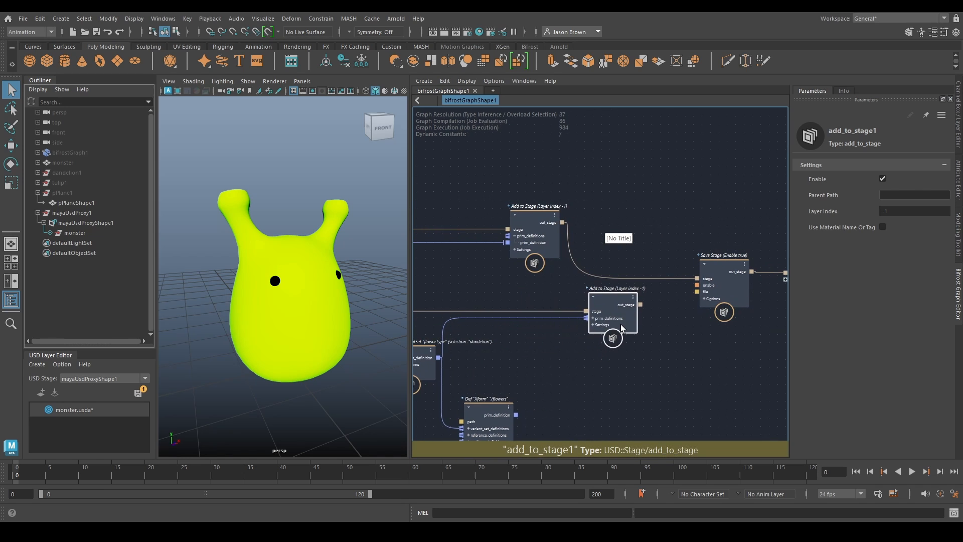
# - Set the second Add to Stage node's Parent Path to /monster
pyautogui.click(590, 315)
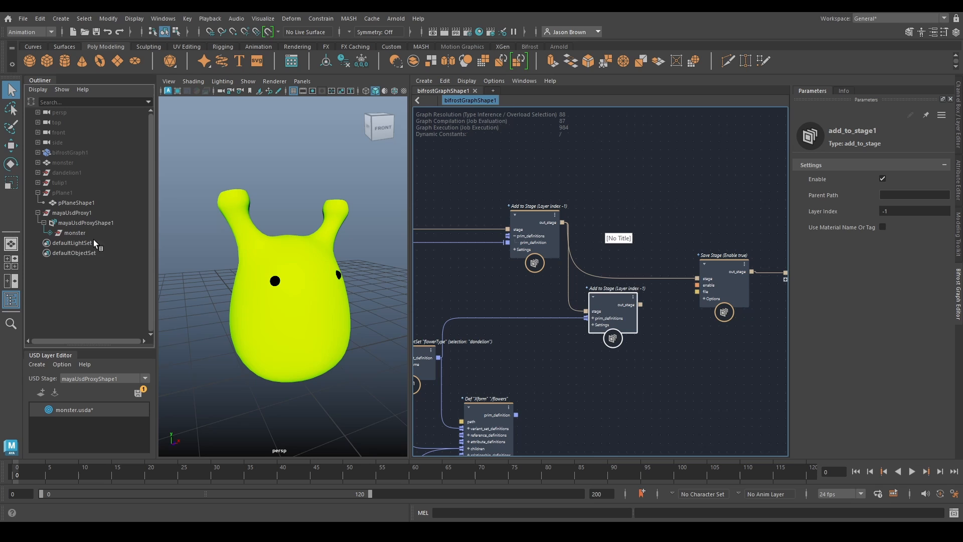
pyautogui.moveTo(641, 305)
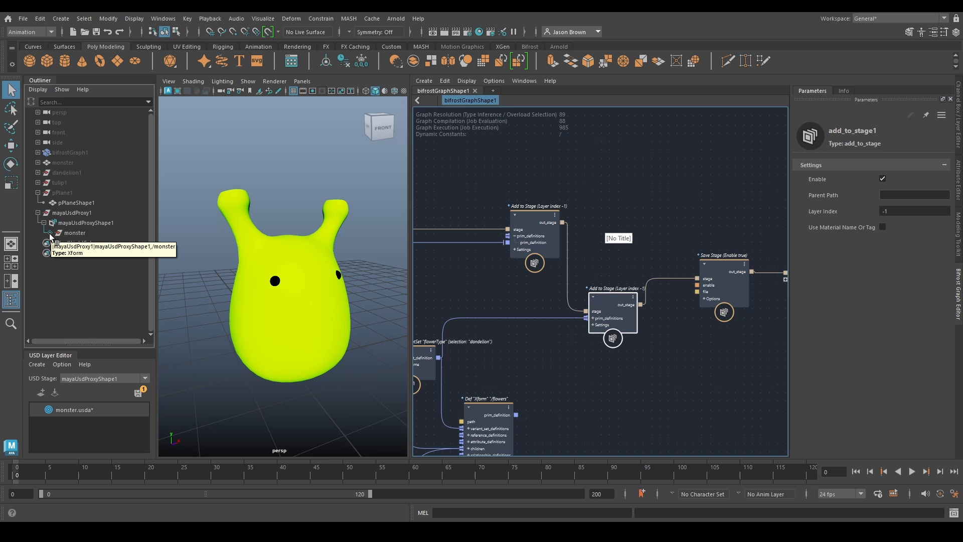
pyautogui.click(51, 233)
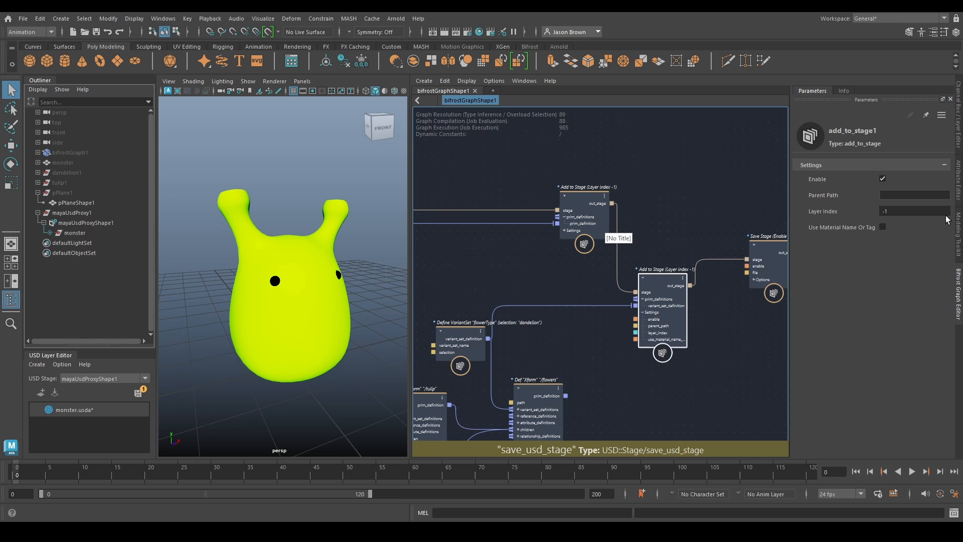
pyautogui.click(915, 194)
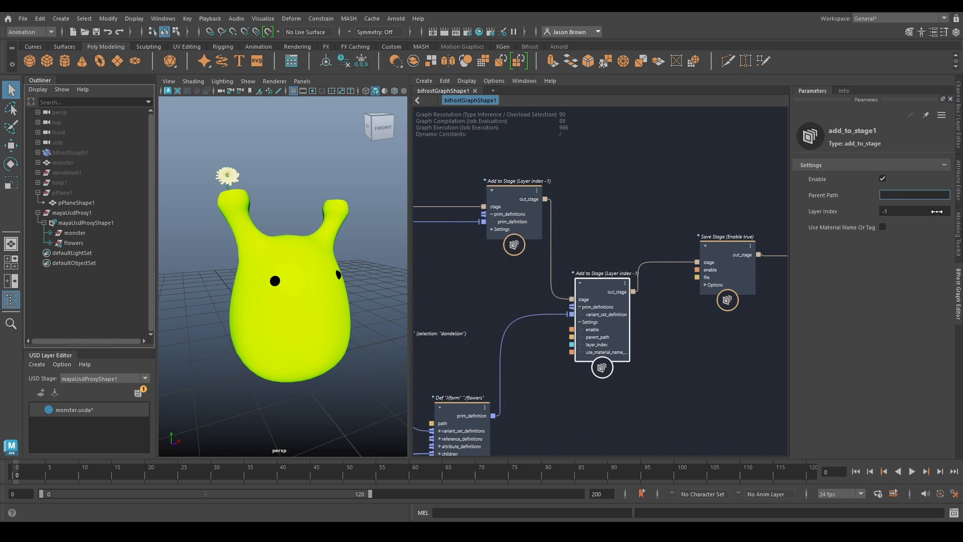
pyautogui.write('/monster')
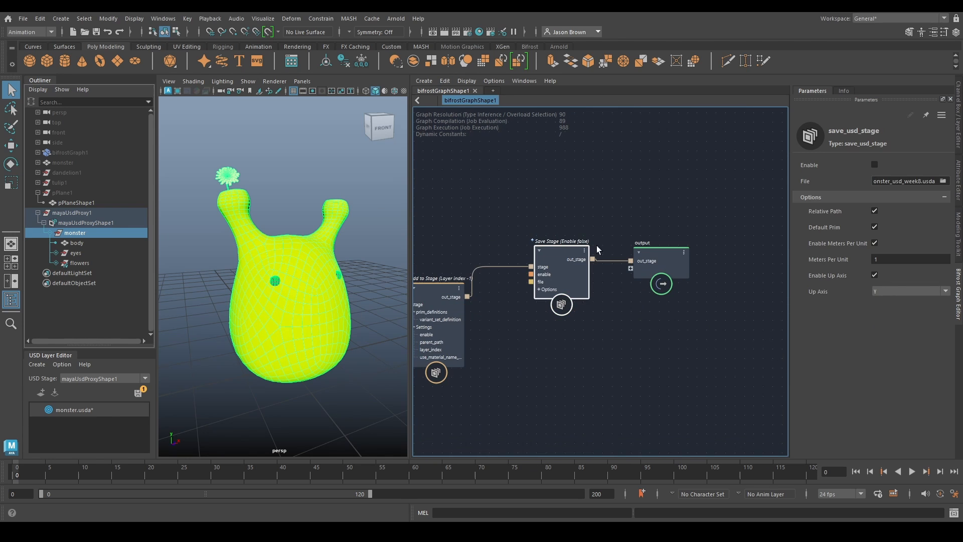
# - Tick Enable on the Save Stage node to write monster_usd_week8.usda
pyautogui.click(875, 165)
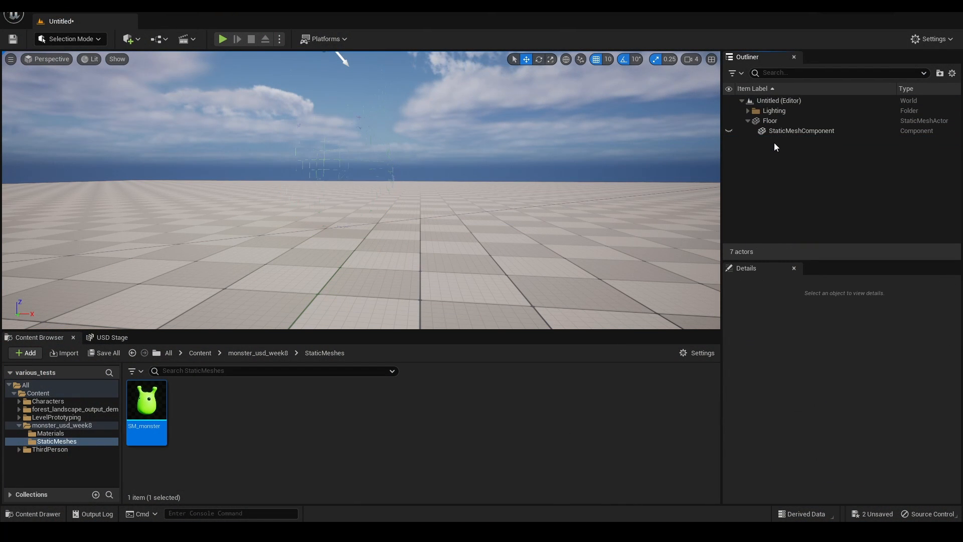
# - Load the monster USD stage and select the flowers prim under monster
pyautogui.click(112, 337)
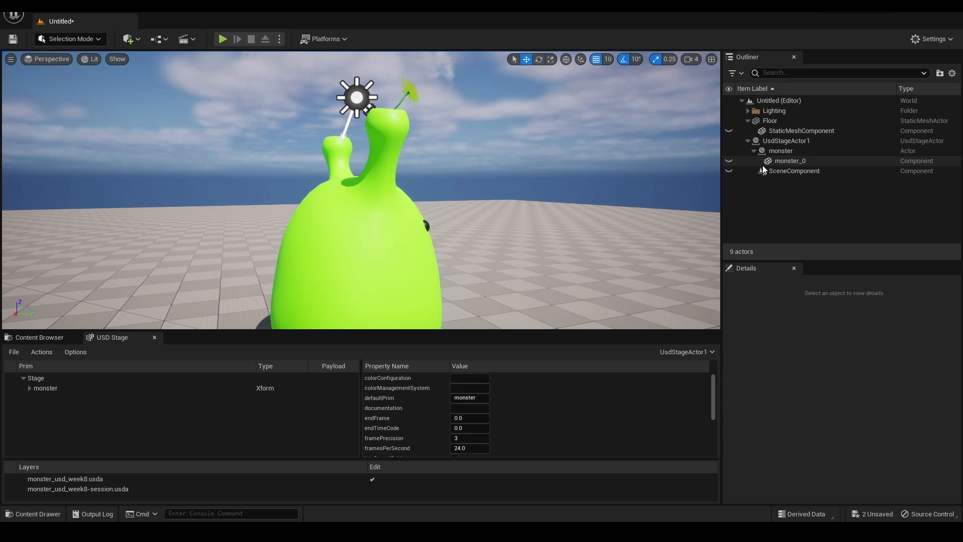
pyautogui.click(790, 161)
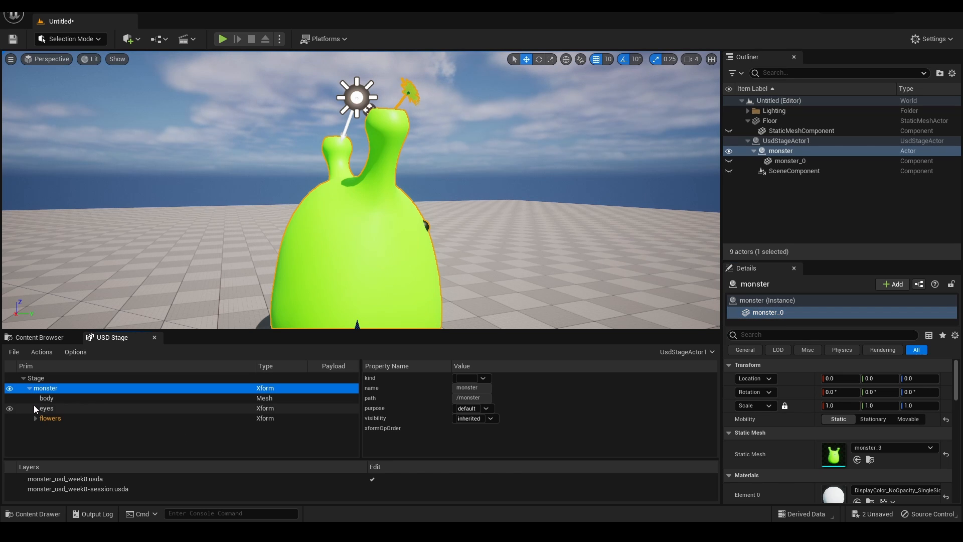
pyautogui.click(35, 419)
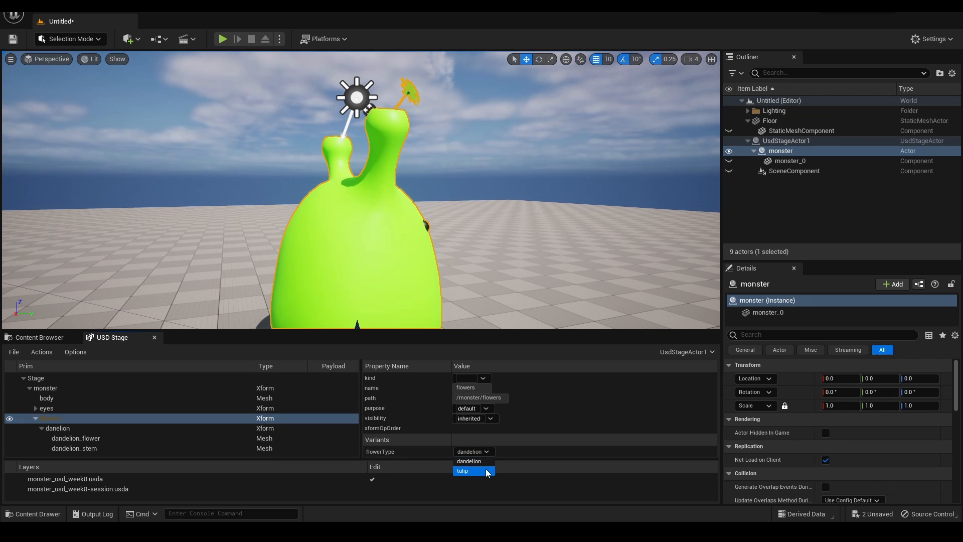
# - Toggle flowerType between tulip and dandelion, ending on tulip
pyautogui.click(462, 470)
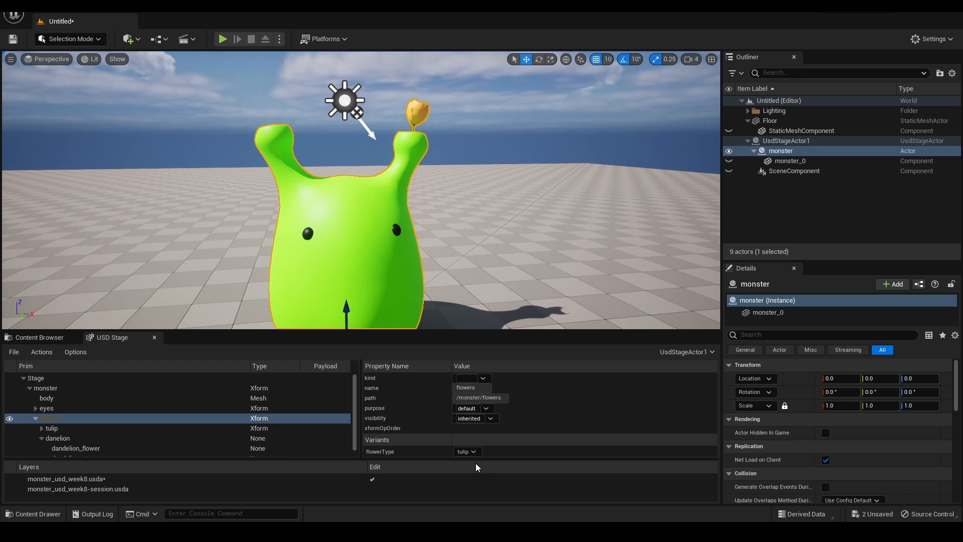
pyautogui.click(467, 452)
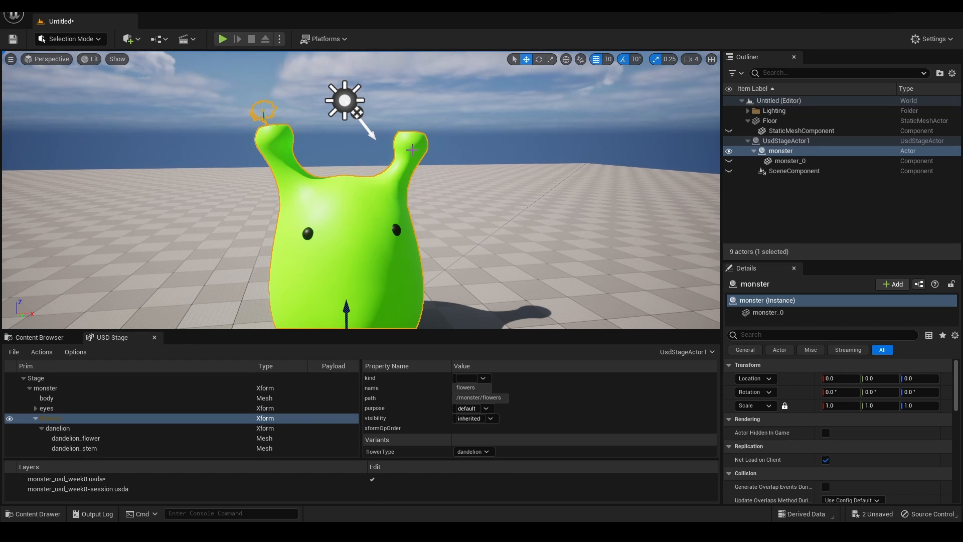
pyautogui.click(469, 452)
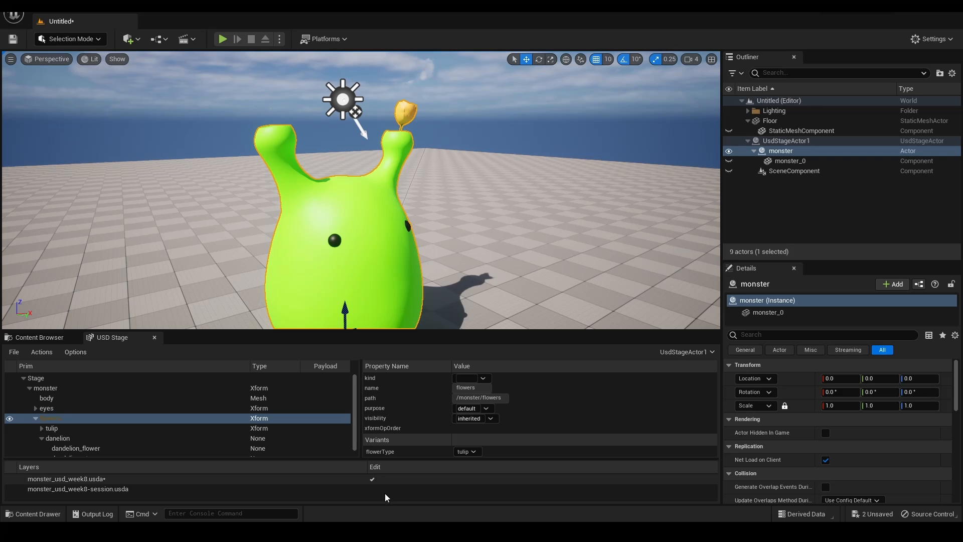
pyautogui.scroll(-3)
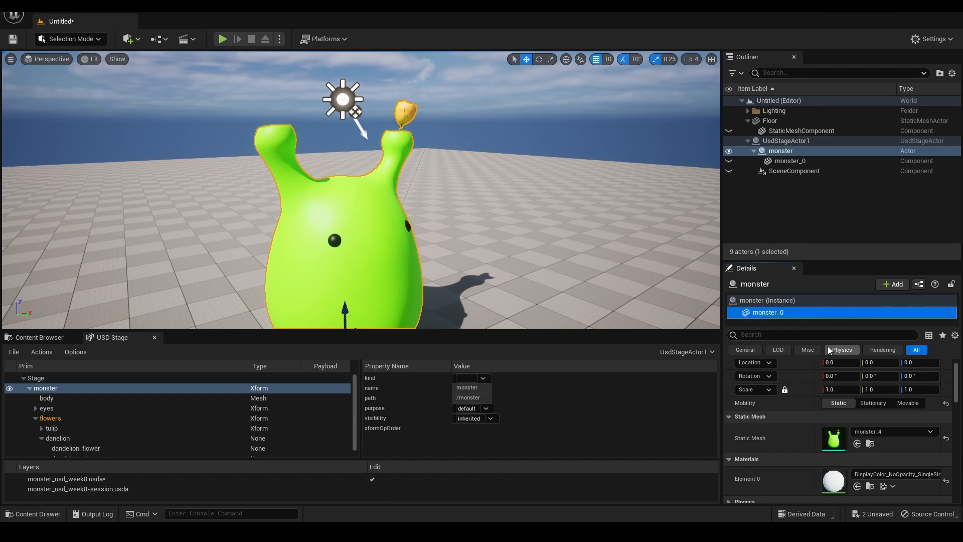
pyautogui.scroll(-3)
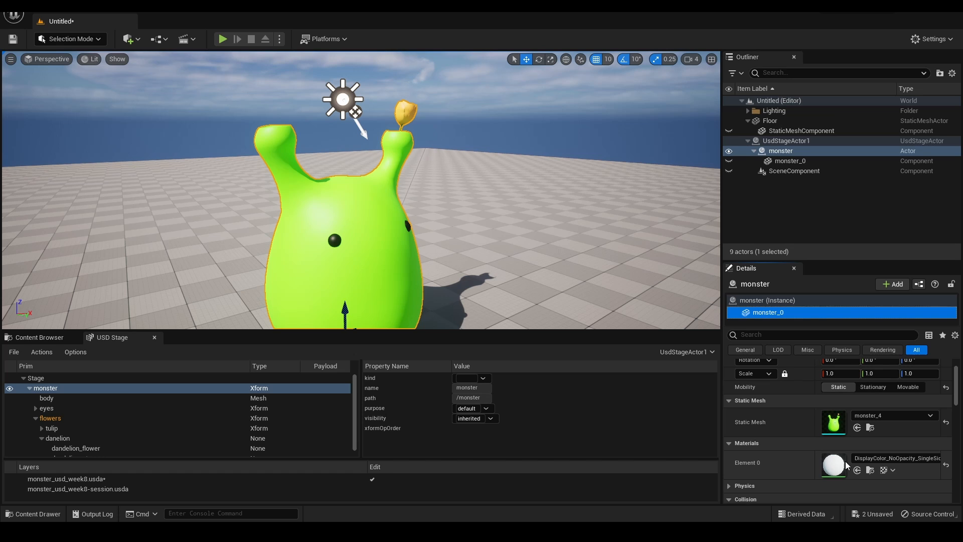
pyautogui.moveTo(870, 468)
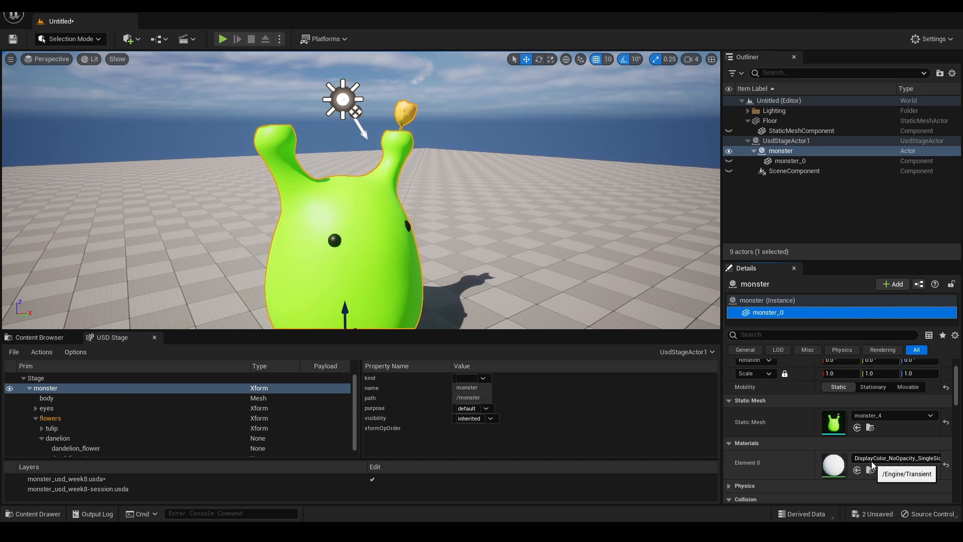
pyautogui.doubleClick(833, 464)
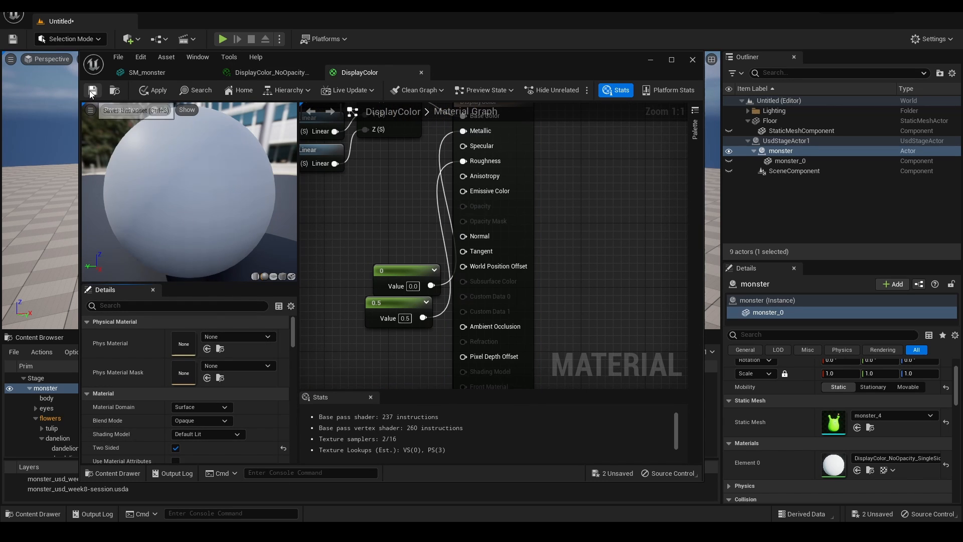
pyautogui.click(93, 91)
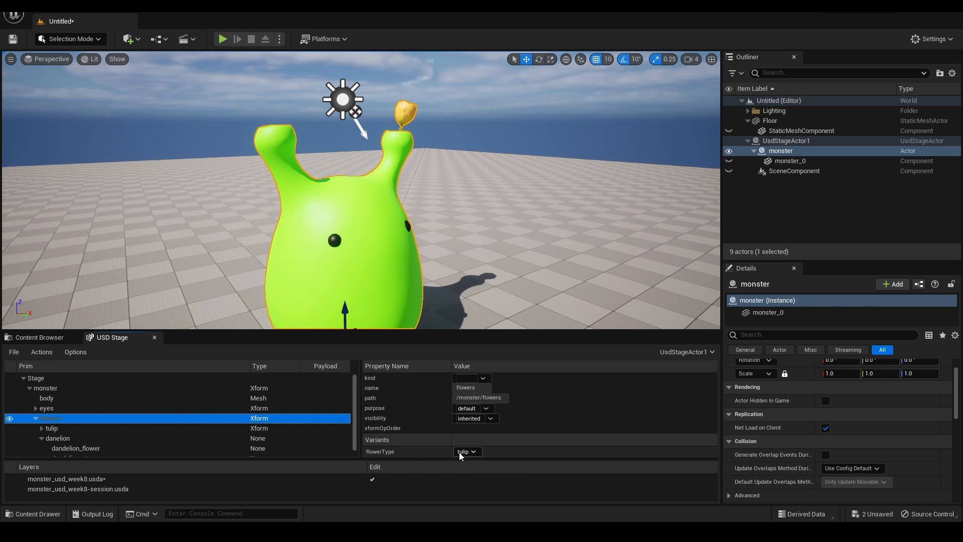
# - Set flowerType to dandelion and reselect the flowers prim
pyautogui.click(467, 451)
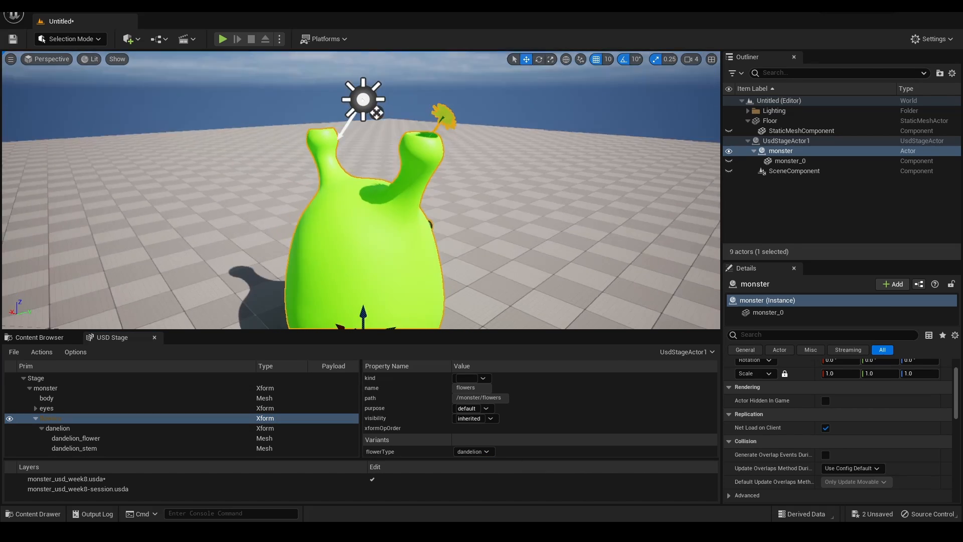
pyautogui.click(770, 120)
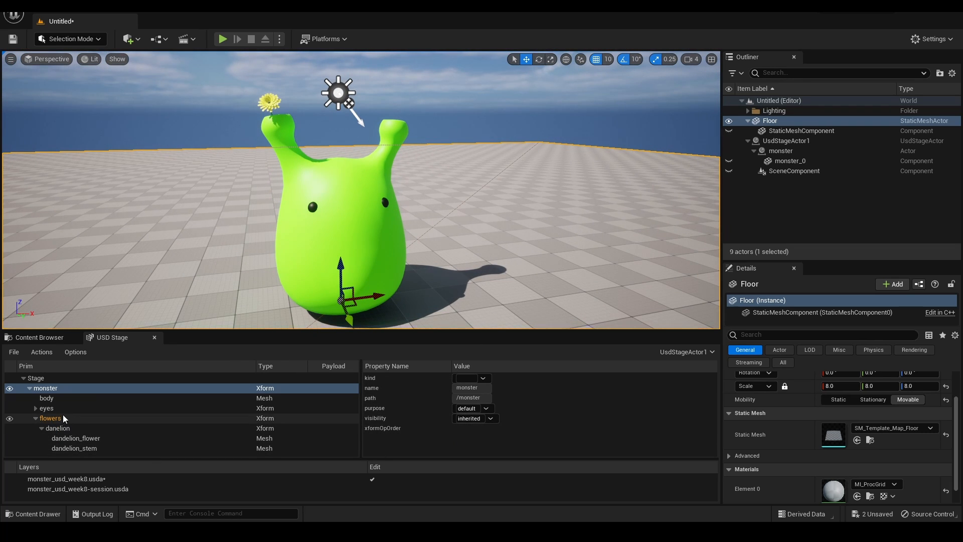
pyautogui.click(50, 418)
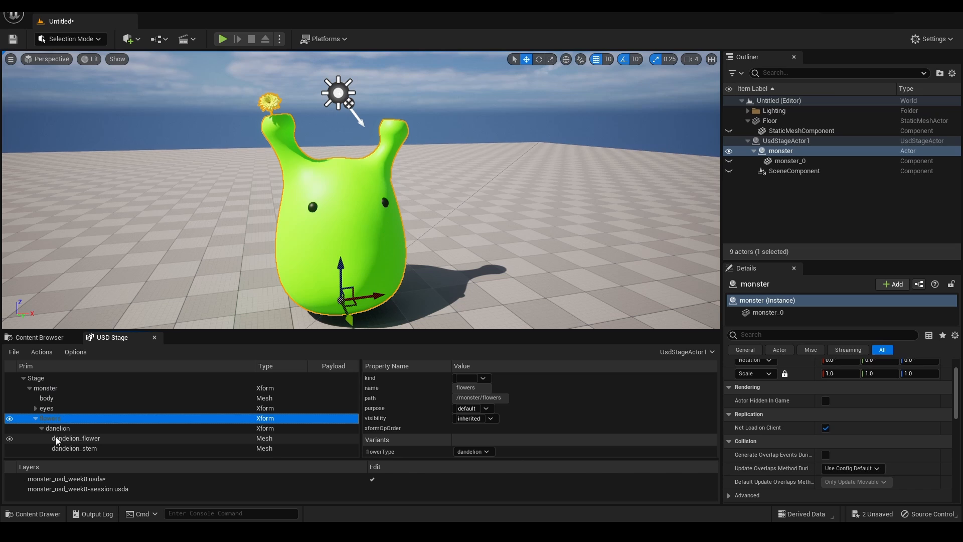
pyautogui.click(41, 428)
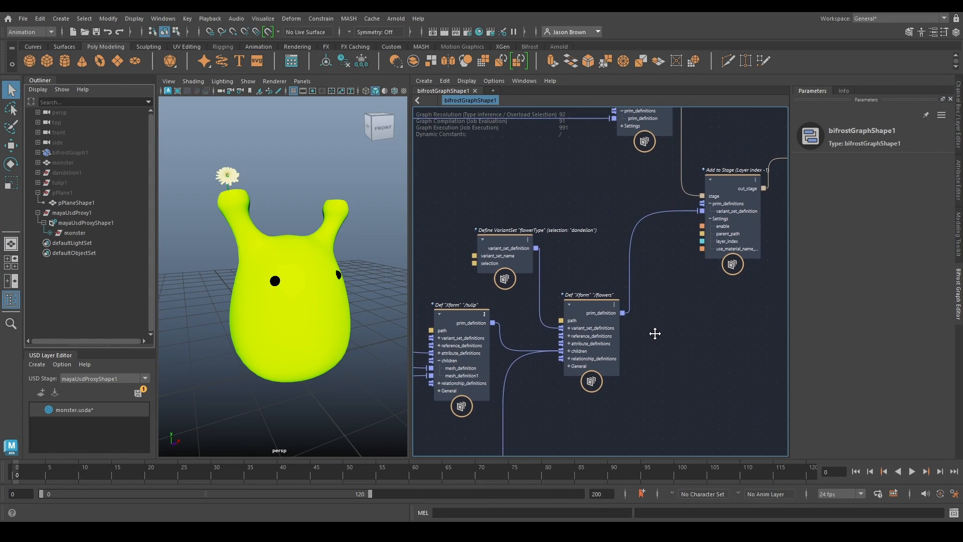
# - Pan the Bifrost graph to bring the /dandelion prim node into view
pyautogui.moveTo(655, 334); pyautogui.dragTo(635, 354)
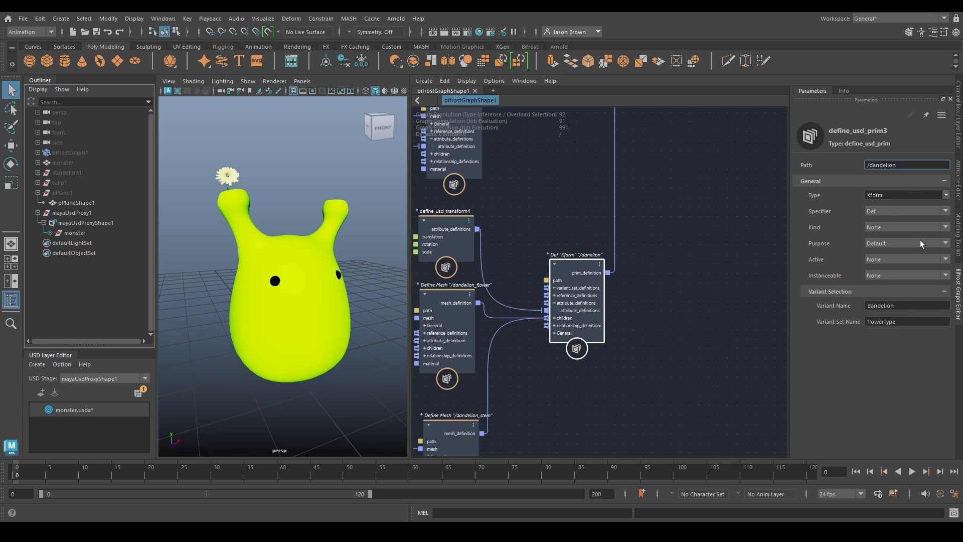
pyautogui.moveTo(642, 274)
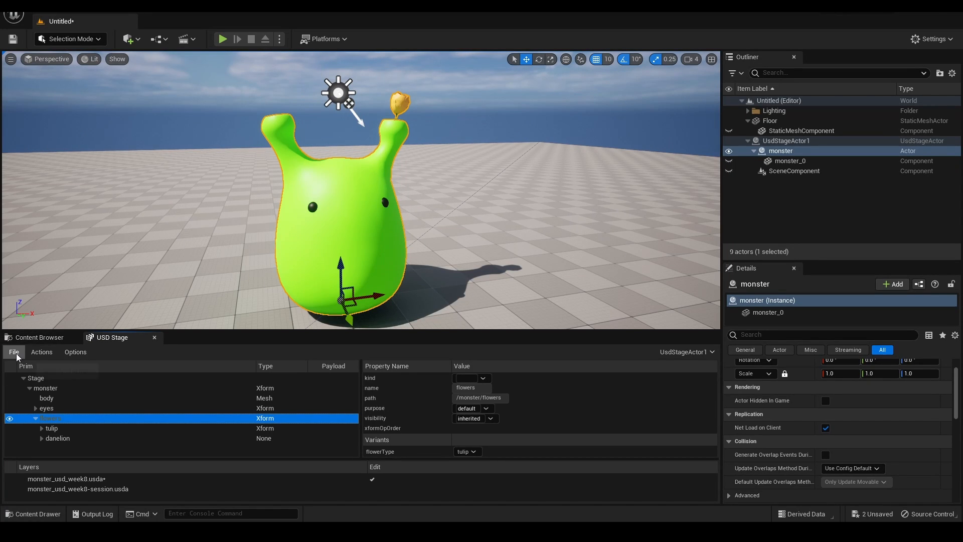
# - Reload the stage from file and set flowerType to tulip
pyautogui.click(470, 451)
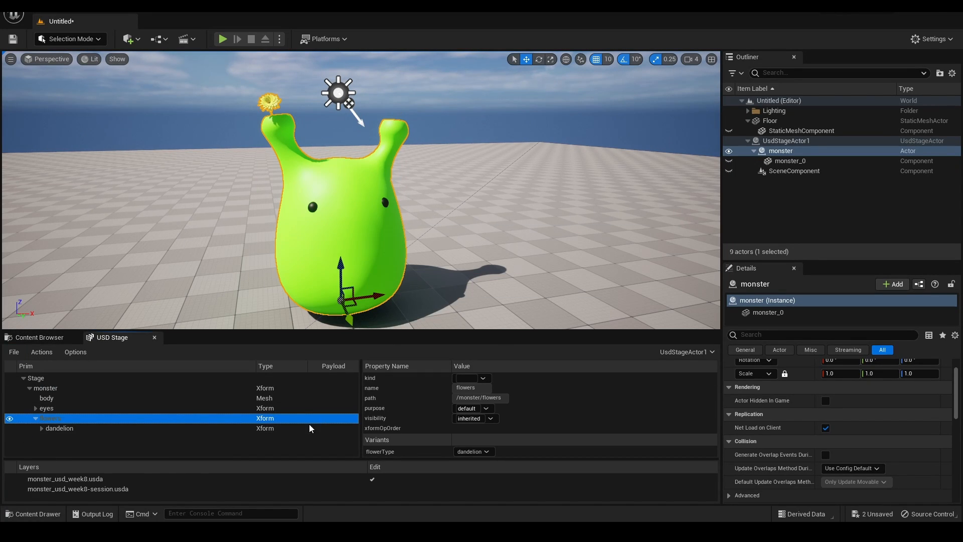
pyautogui.moveTo(224, 456)
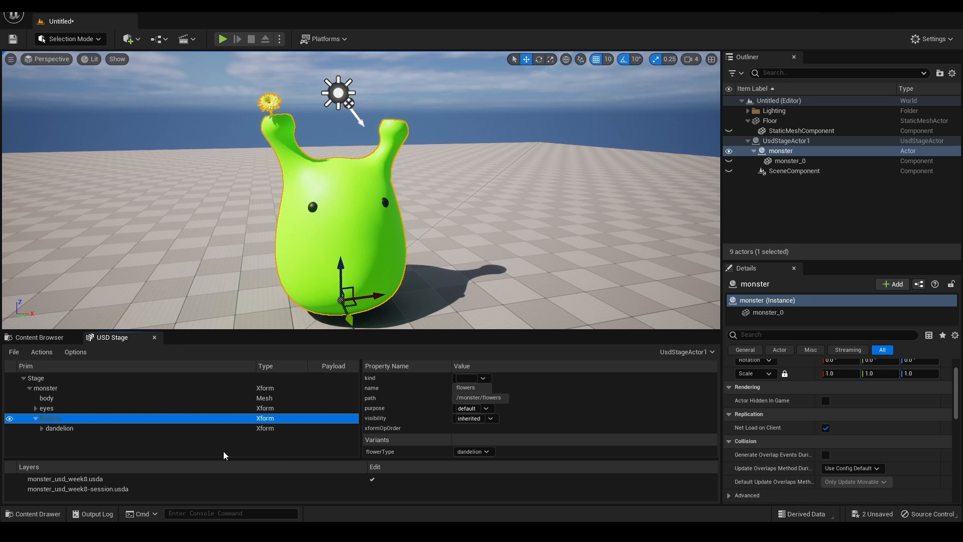
pyautogui.click(469, 452)
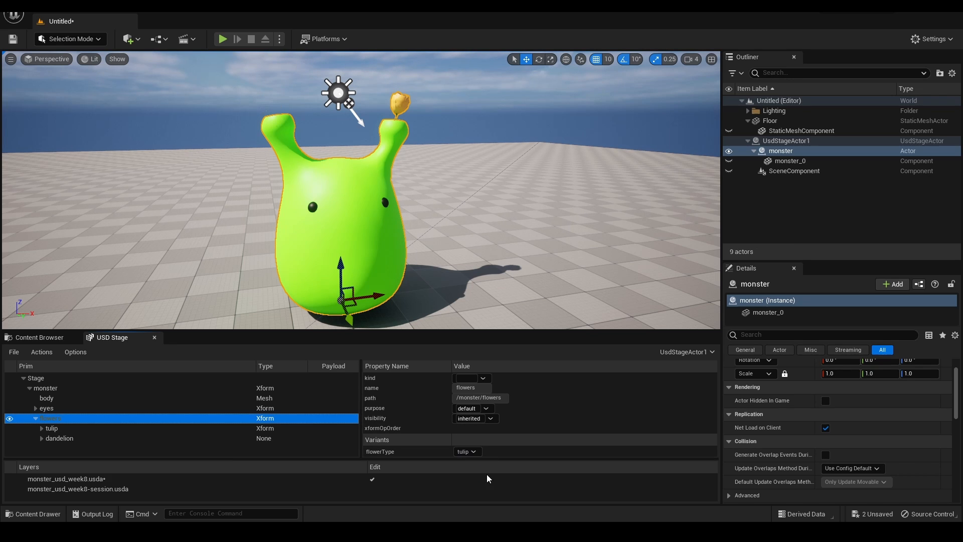
pyautogui.click(416, 183)
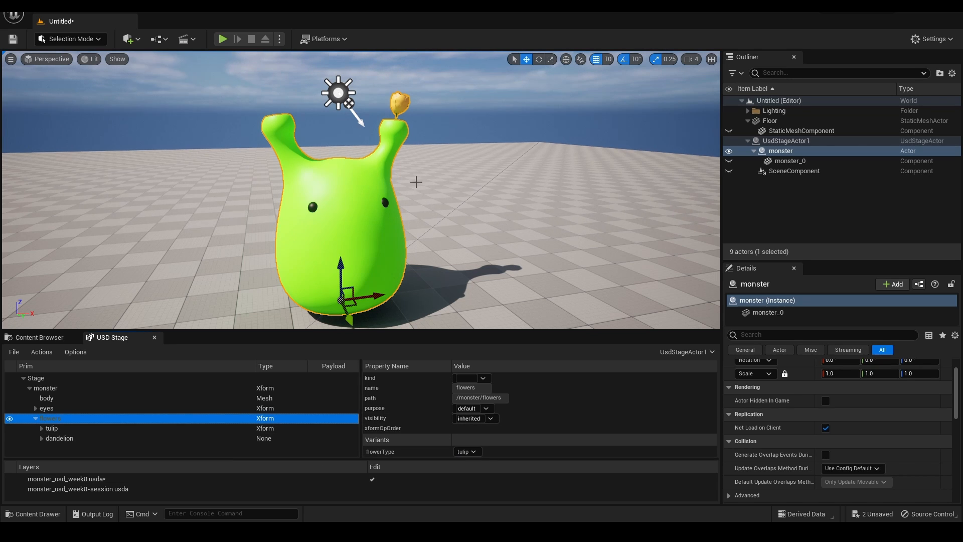